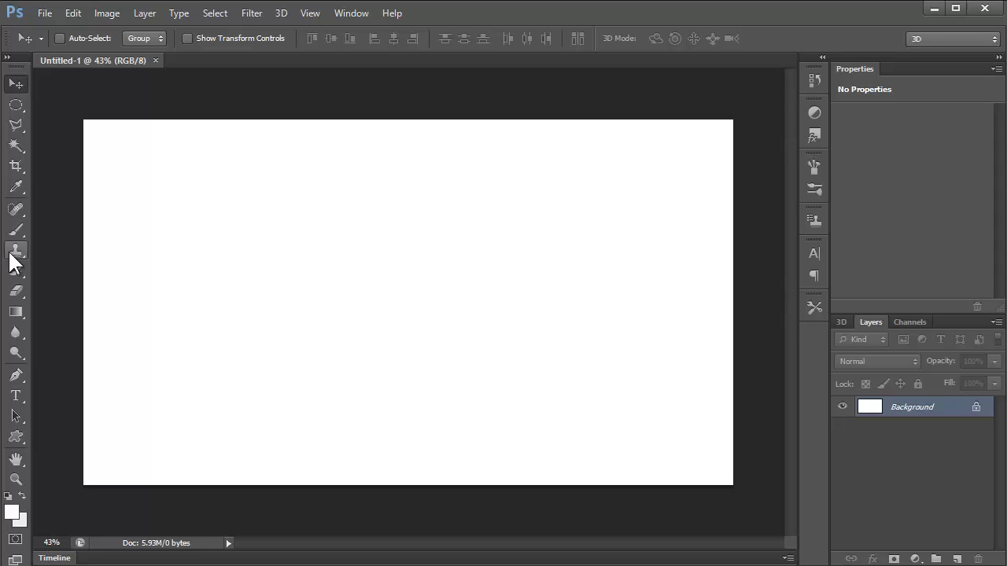
mouse_move(14, 252)
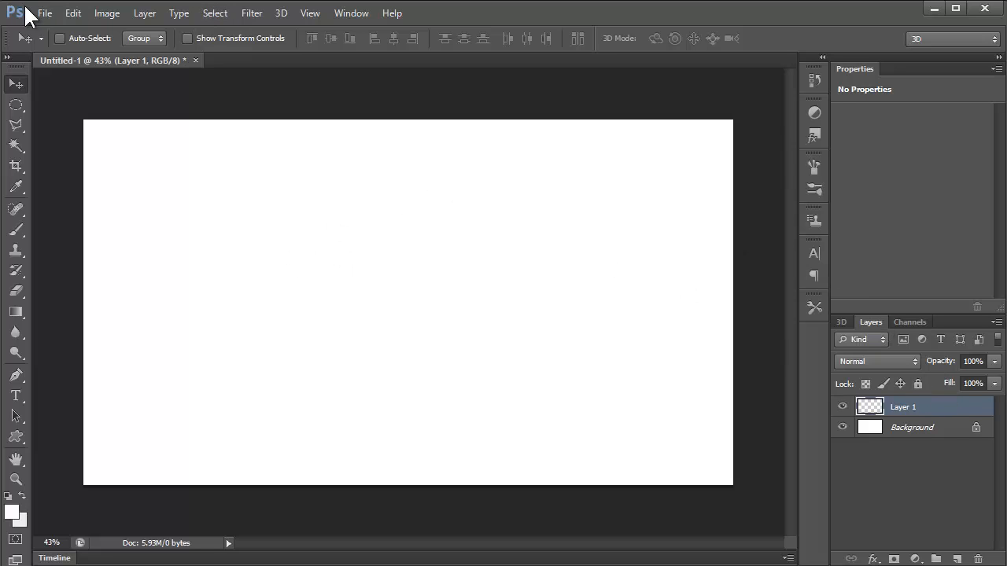
Step: Create a new empty Layer 1 above the white Background layer
left_click(76, 13)
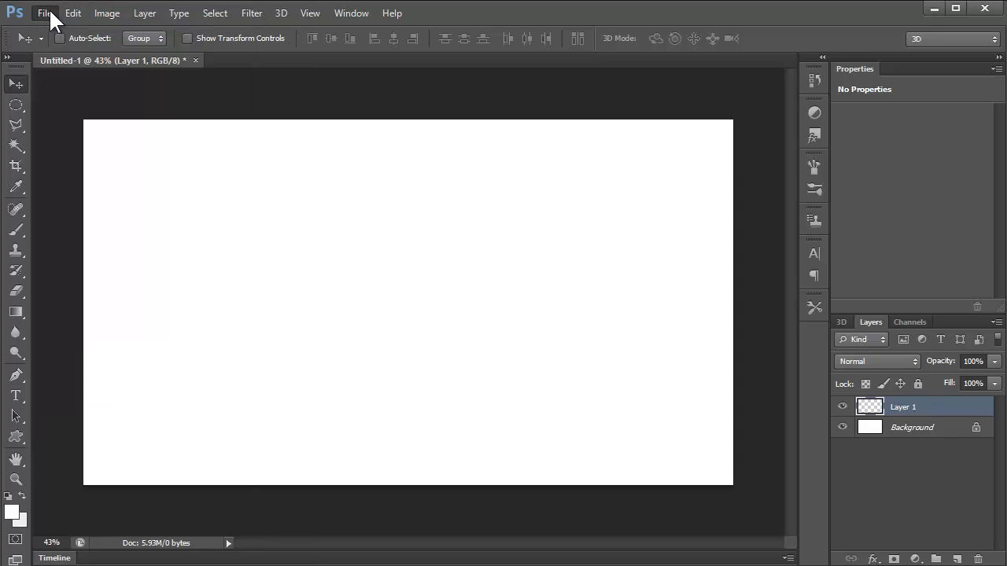
mouse_move(118, 226)
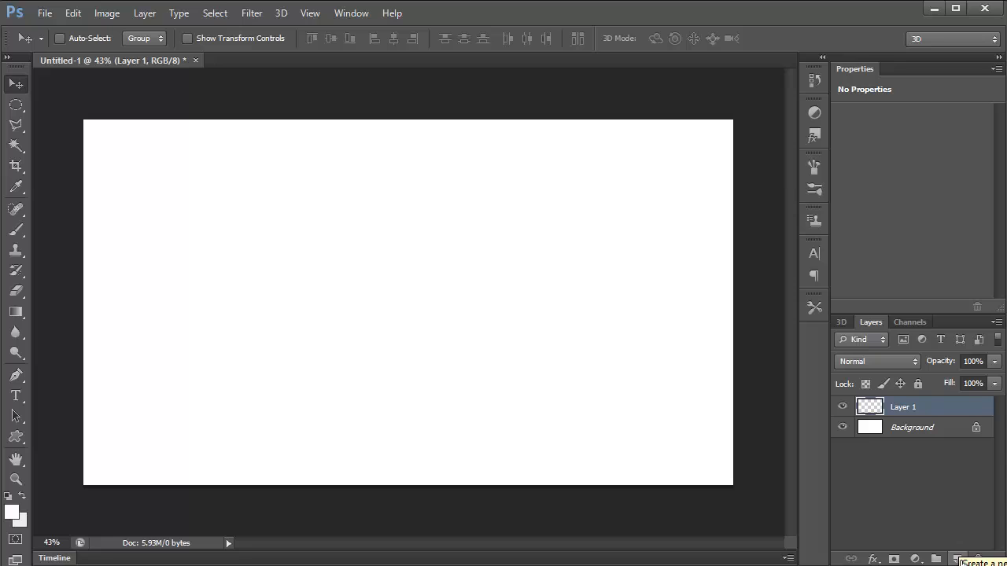
mouse_move(751, 426)
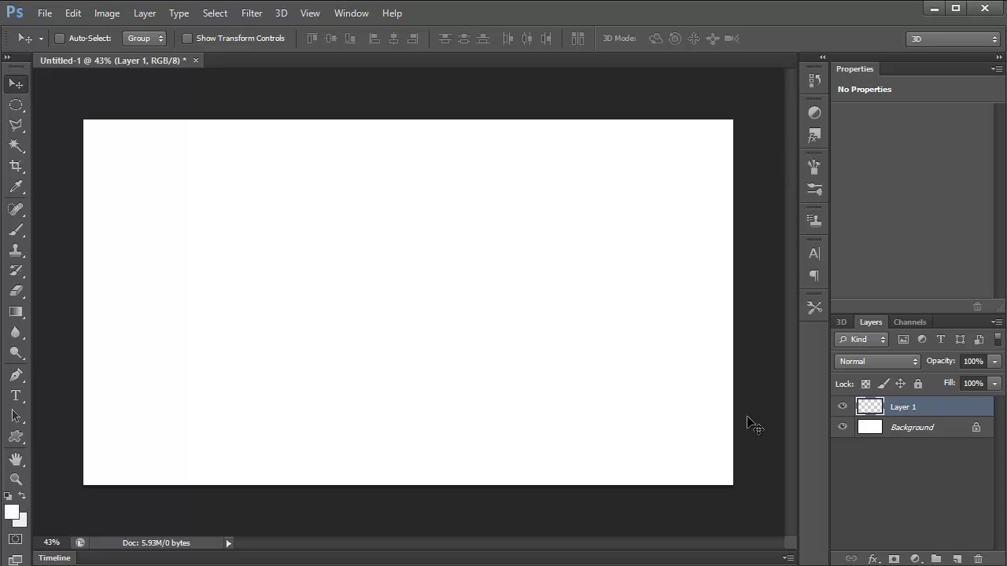
mouse_move(16, 312)
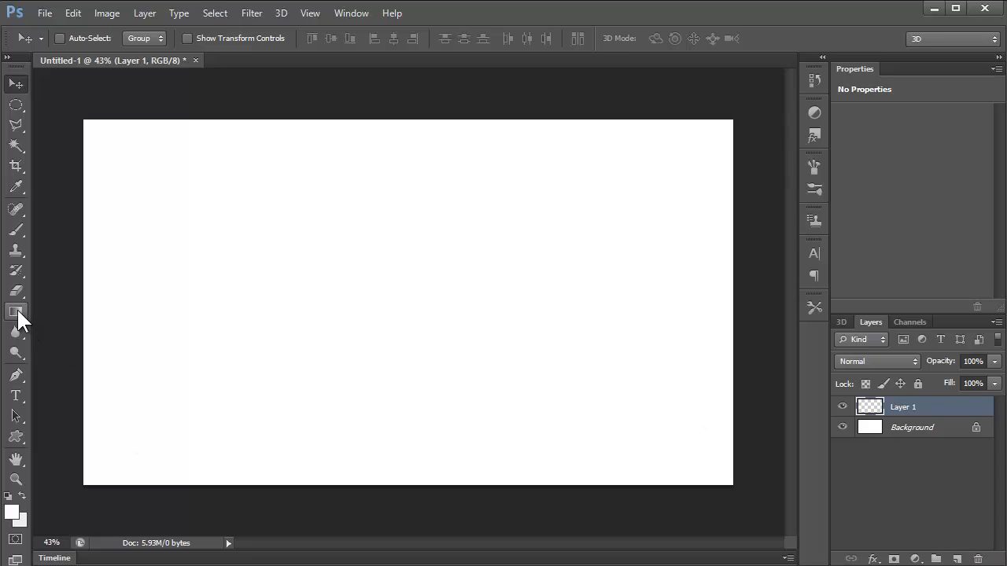
Step: Set the Gradient Tool to the Spectrum preset with Difference blend mode
left_click(16, 312)
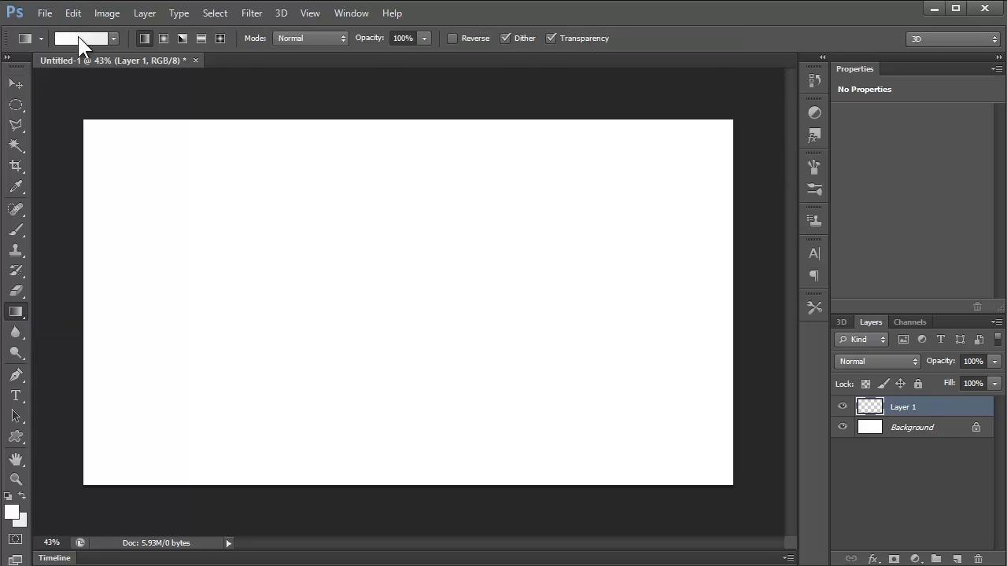
left_click(83, 39)
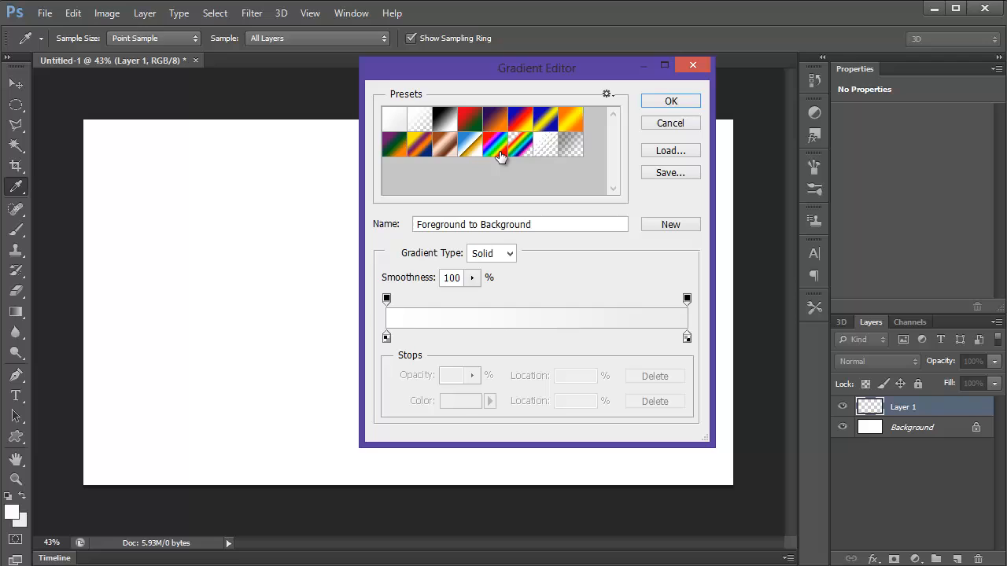
left_click(500, 146)
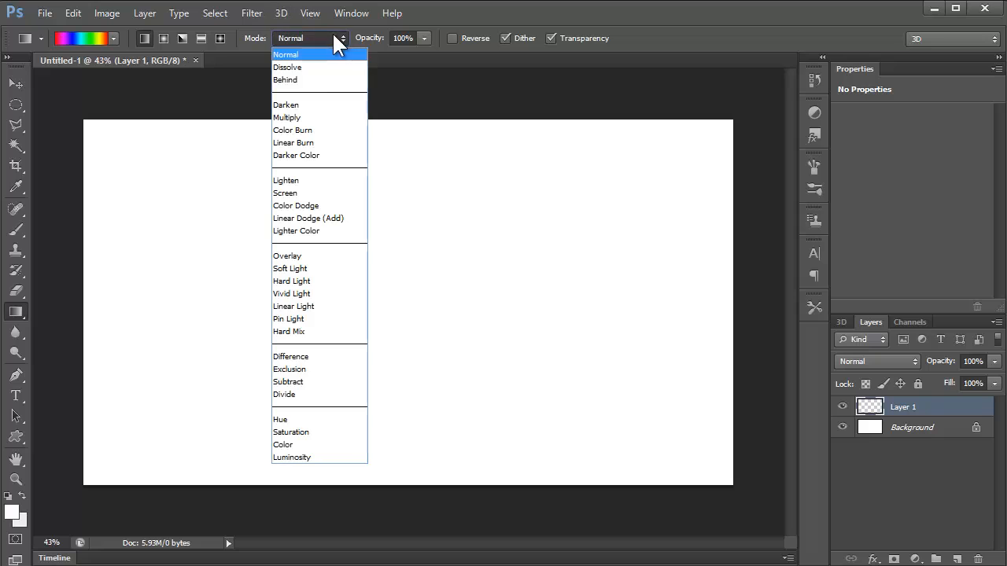
mouse_move(310, 353)
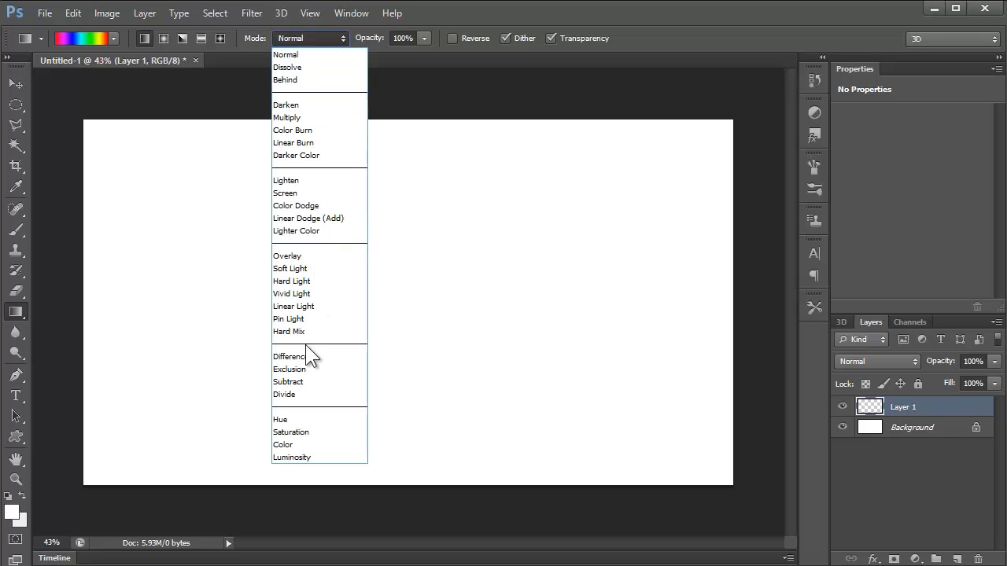
left_click(288, 356)
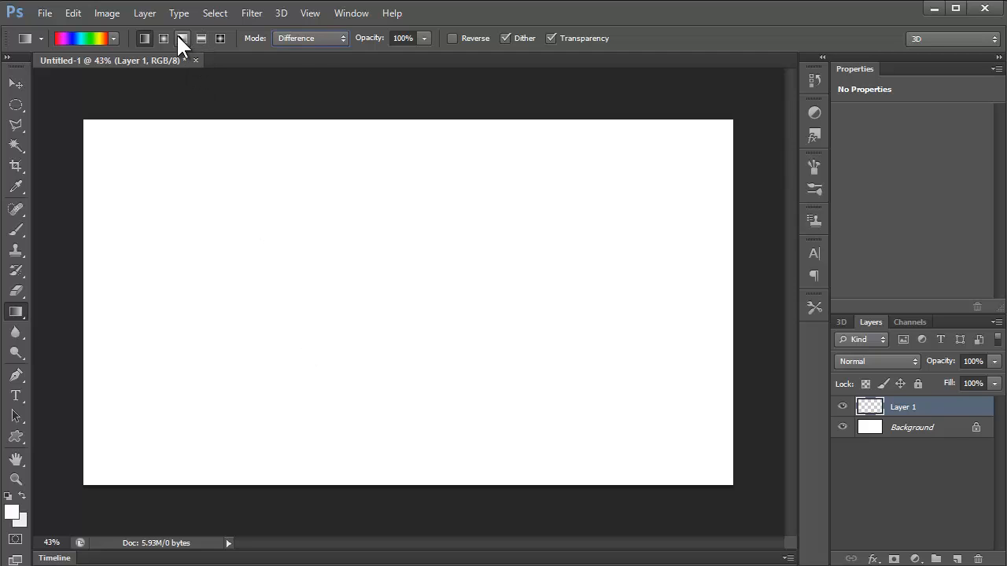
mouse_move(183, 38)
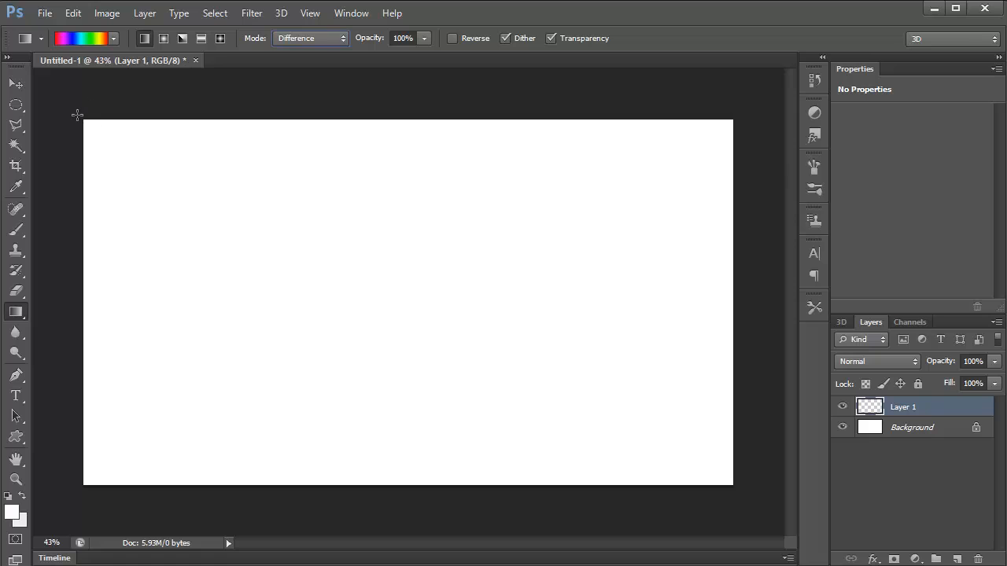
Step: Drag two crossing diagonal gradients and one horizontal rainbow gradient across Layer 1
left_click_drag(77, 116, 743, 468)
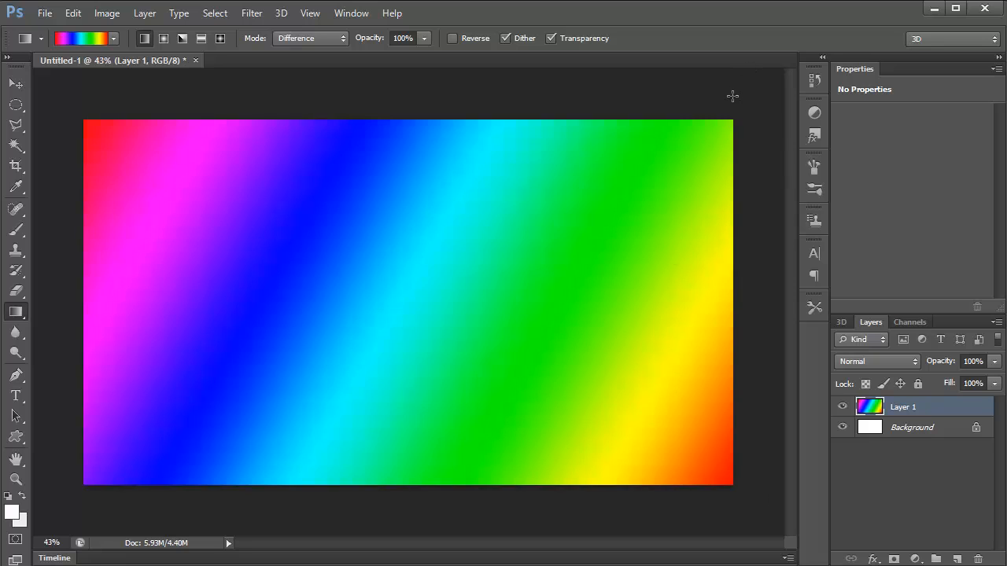
mouse_move(738, 115)
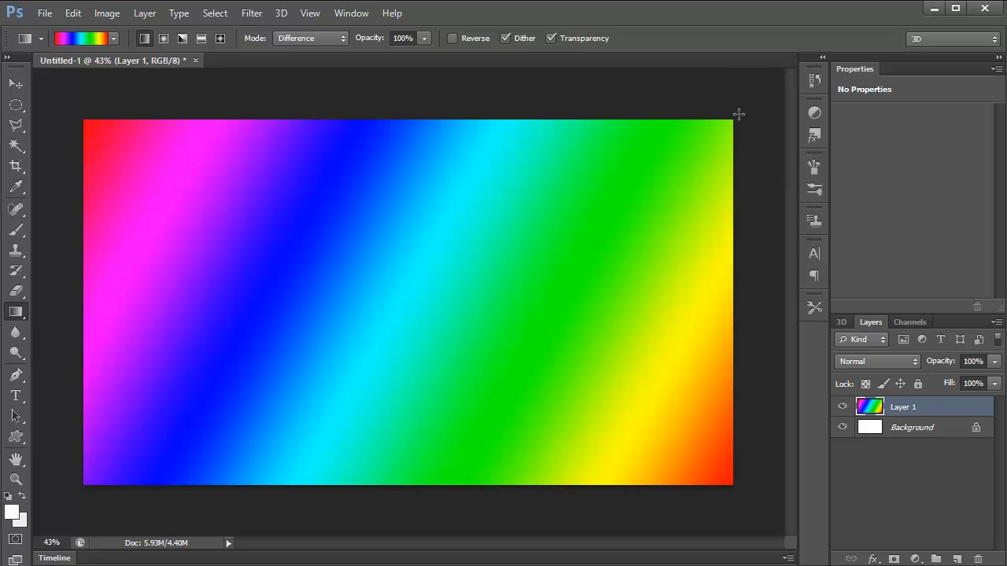
left_click_drag(76, 489, 738, 114)
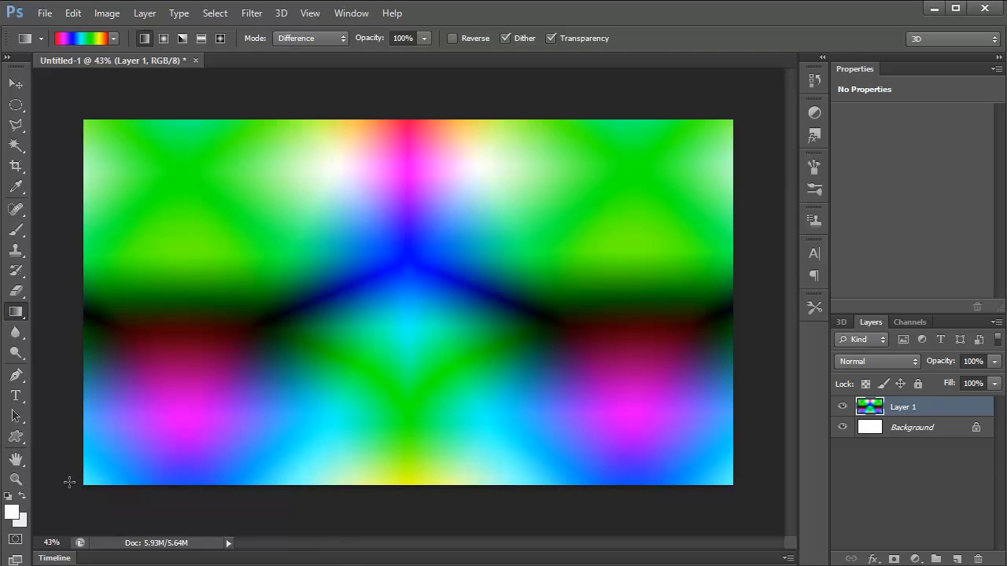
left_click_drag(51, 307, 576, 302)
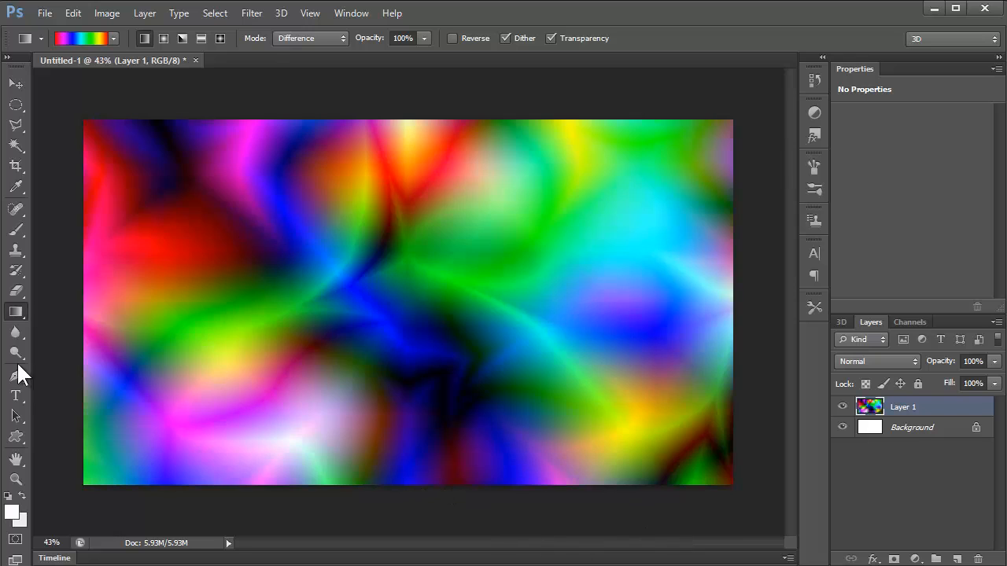
Step: Add one more diagonal Difference rainbow gradient across Layer 1
left_click_drag(47, 409, 736, 98)
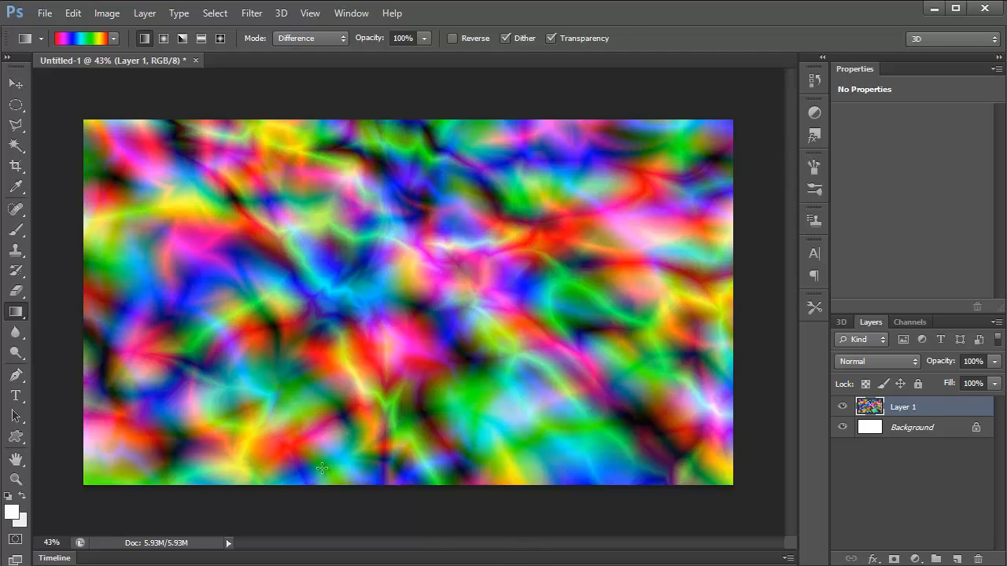
mouse_move(11, 212)
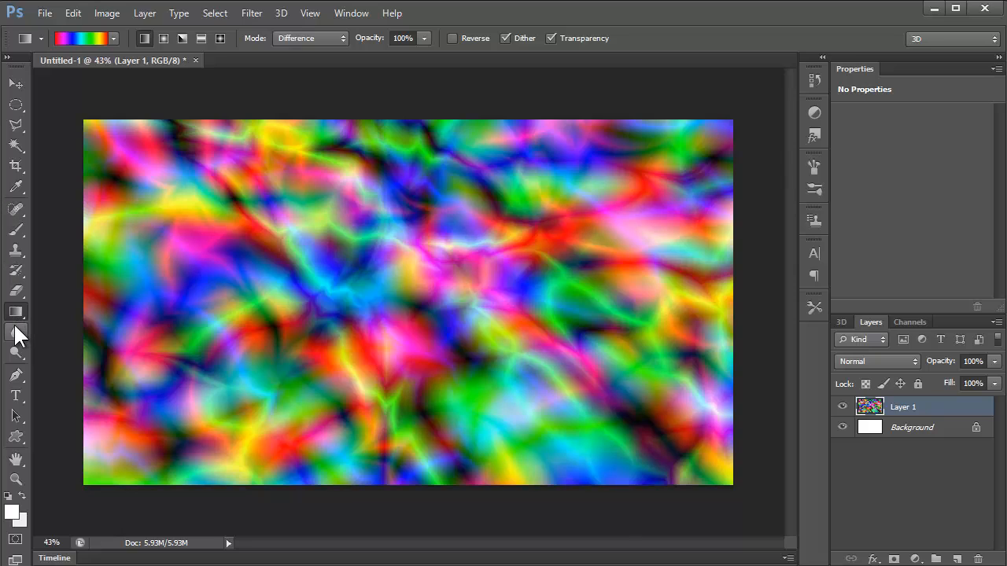
mouse_move(18, 332)
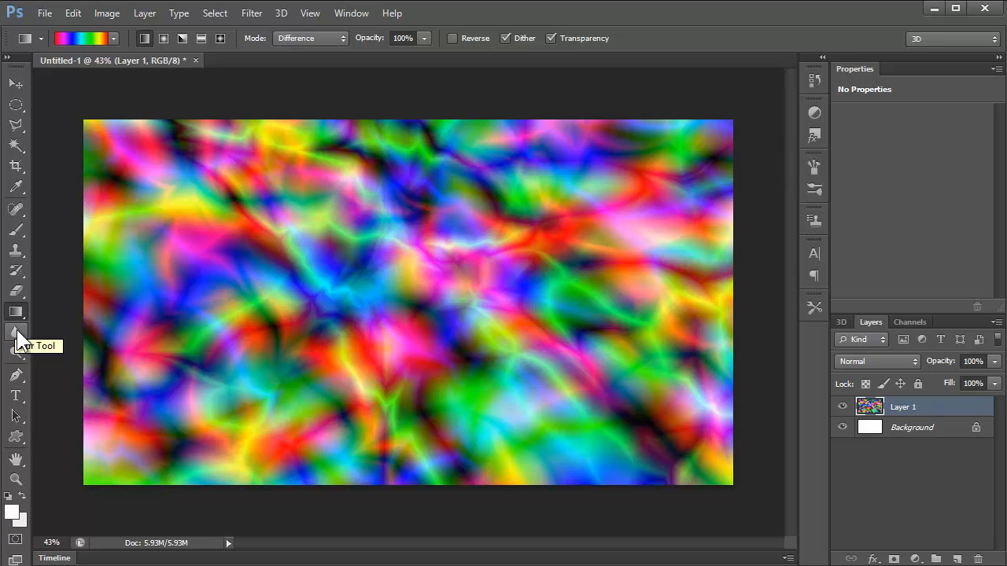
Step: Smudge the rainbow streaks with four strokes across the upper left, centre, left and upper right
left_click(14, 337)
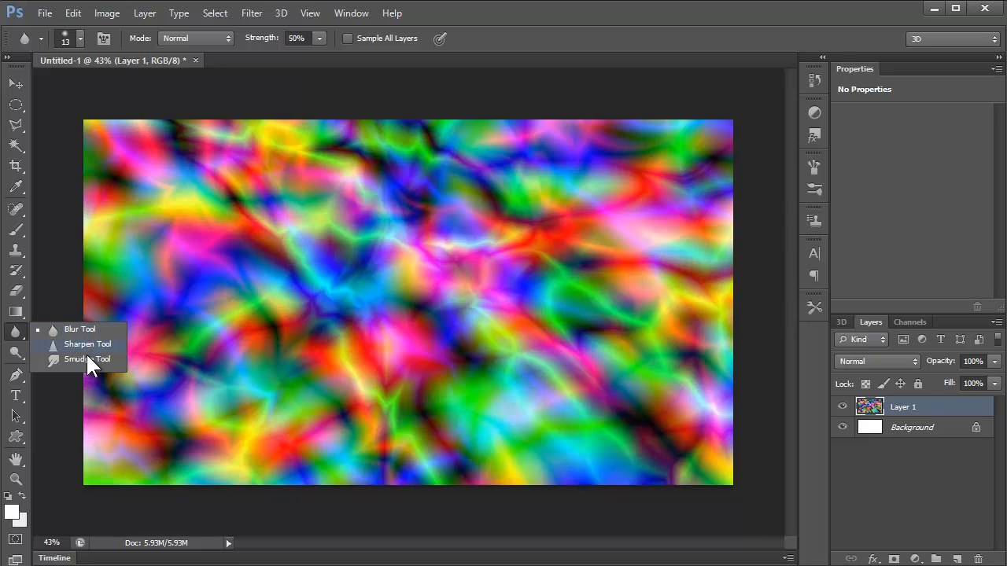
left_click(79, 359)
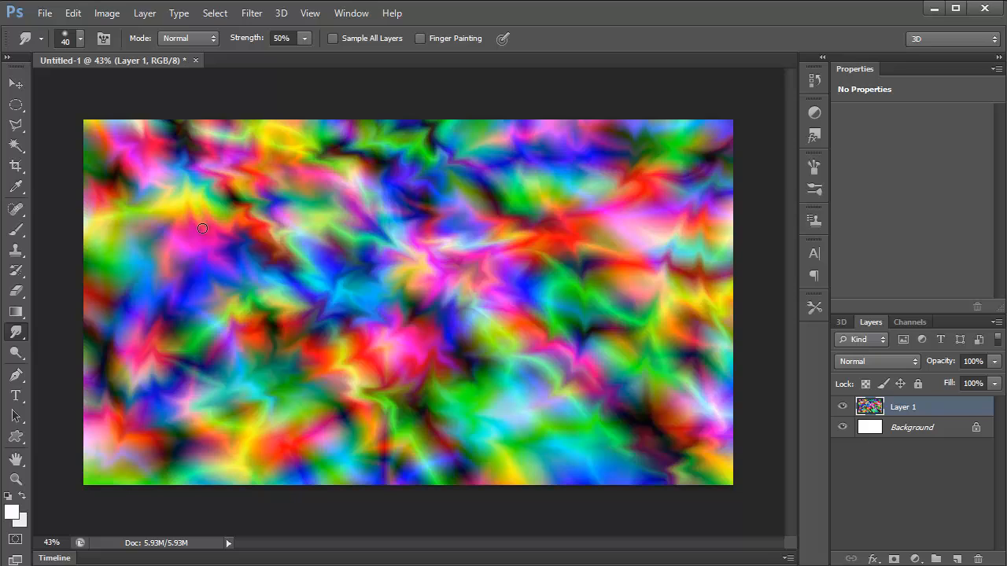
left_click_drag(202, 228, 202, 484)
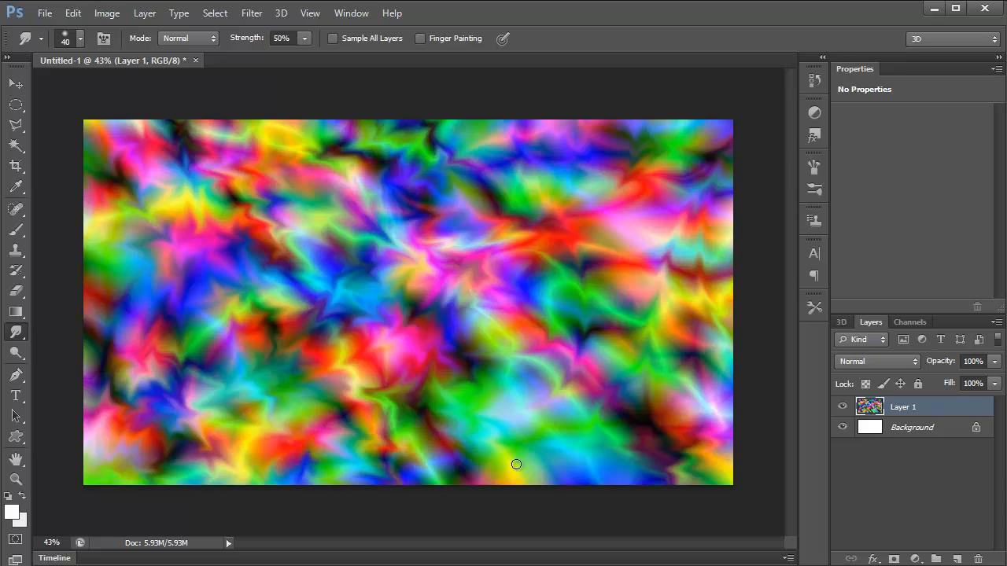
left_click_drag(517, 464, 406, 158)
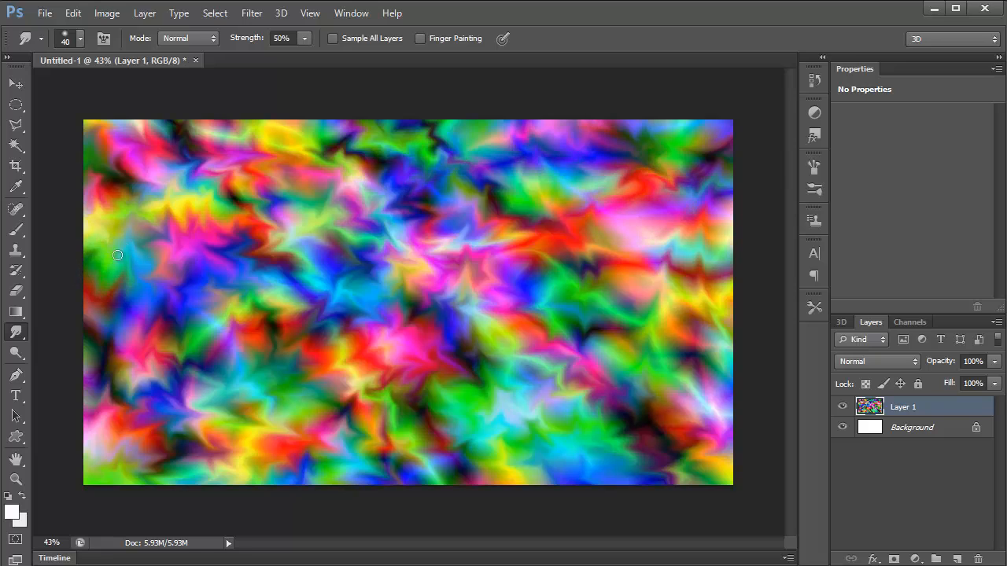
left_click_drag(117, 255, 115, 457)
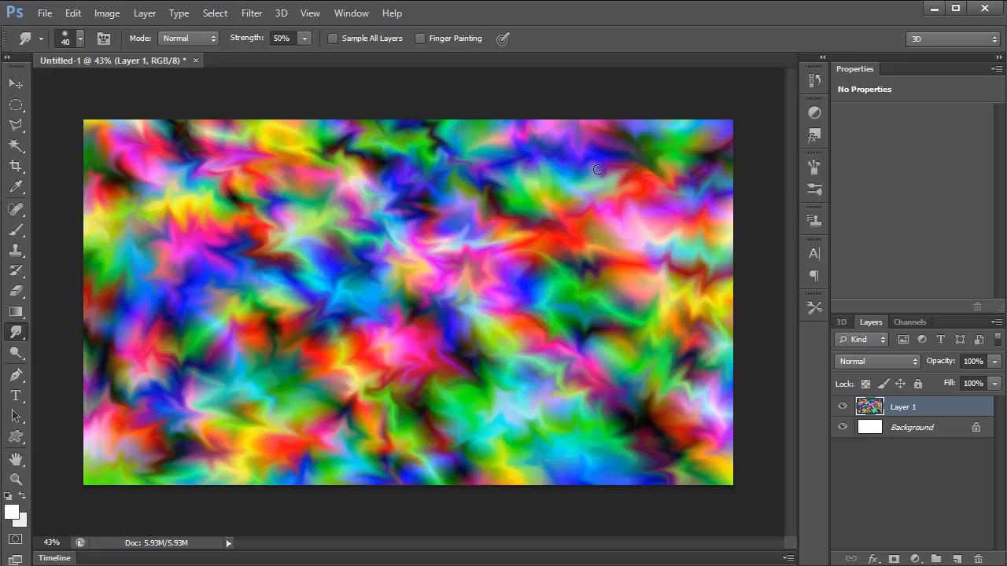
left_click_drag(598, 170, 565, 201)
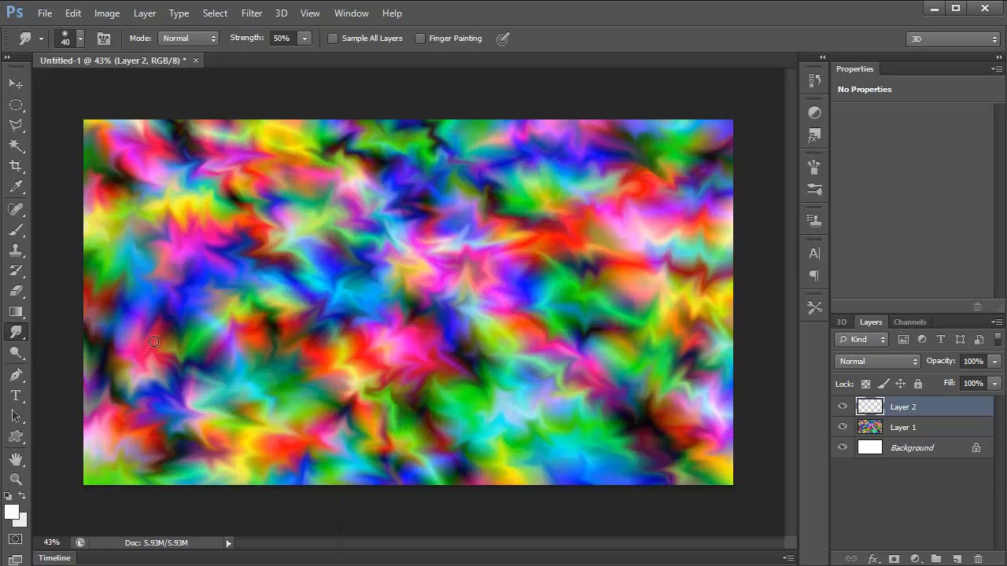
mouse_move(12, 512)
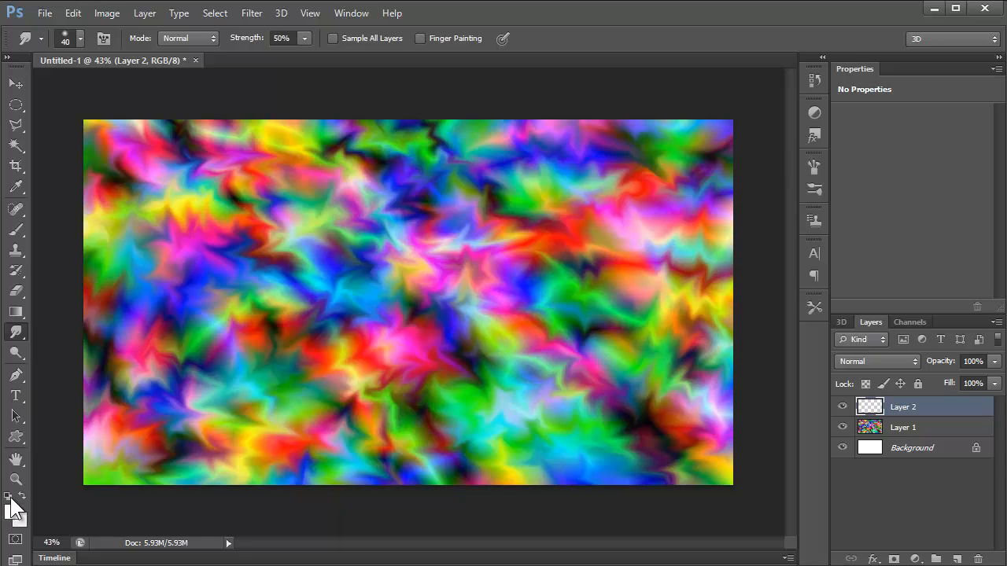
mouse_move(11, 500)
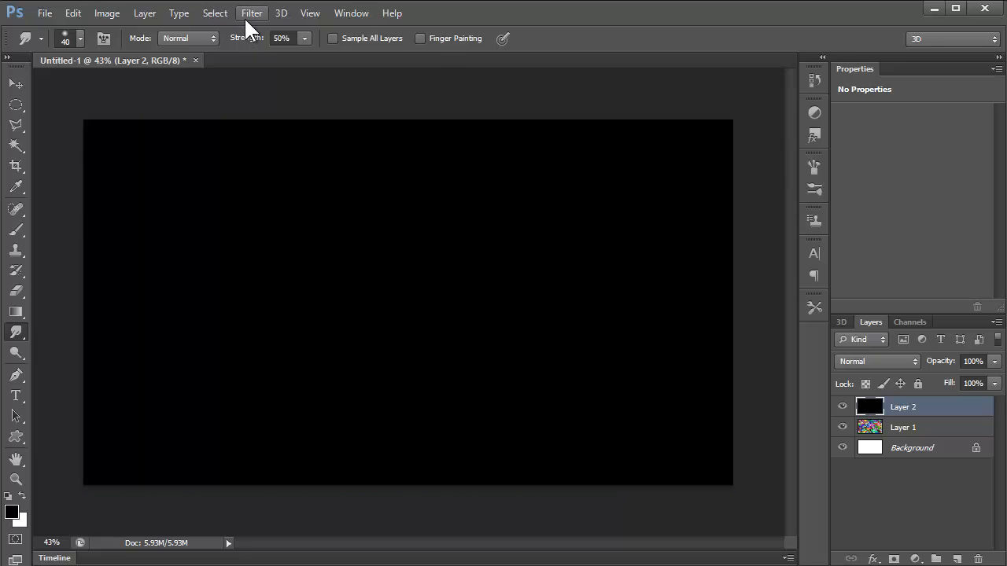
Step: Open Filter > Render > Fibers and set Variance to 4 and Strength to 39
left_click(251, 13)
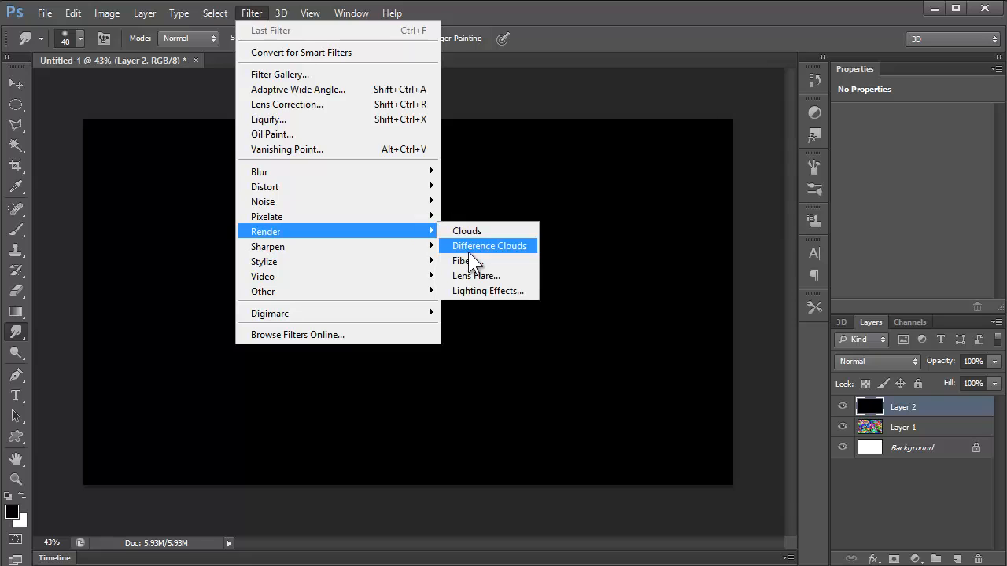
left_click(462, 260)
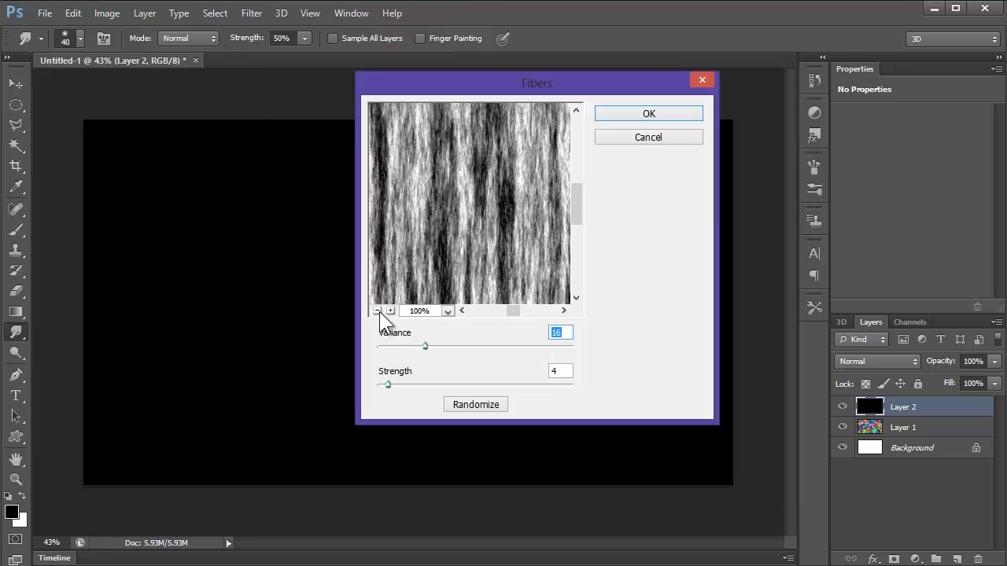
left_click(377, 311)
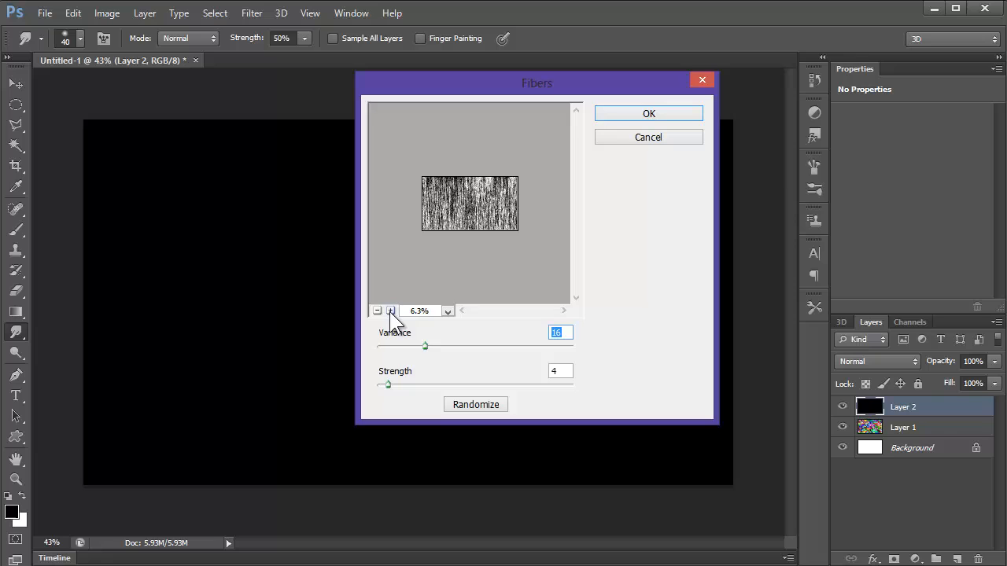
left_click_drag(424, 346, 378, 346)
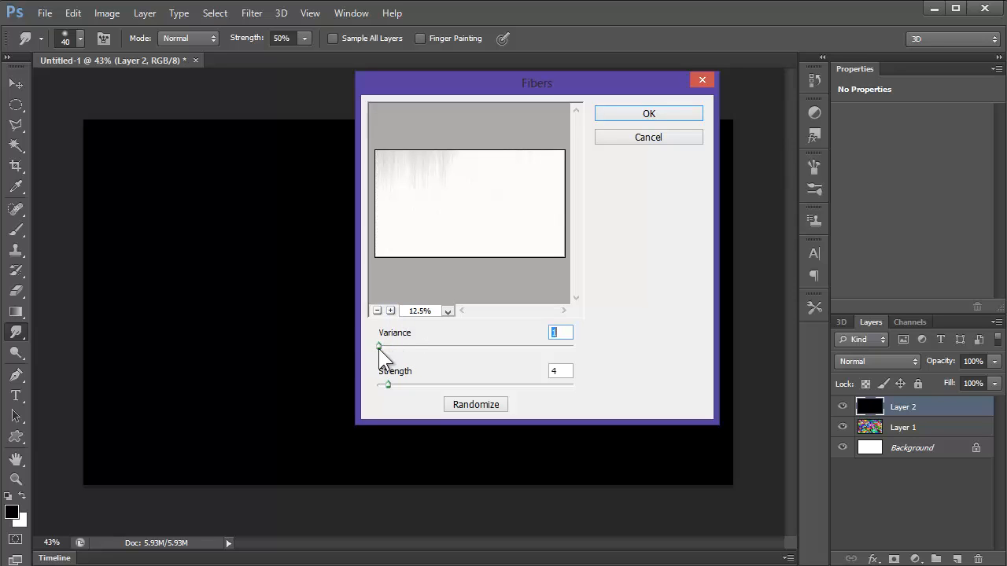
left_click_drag(379, 346, 402, 346)
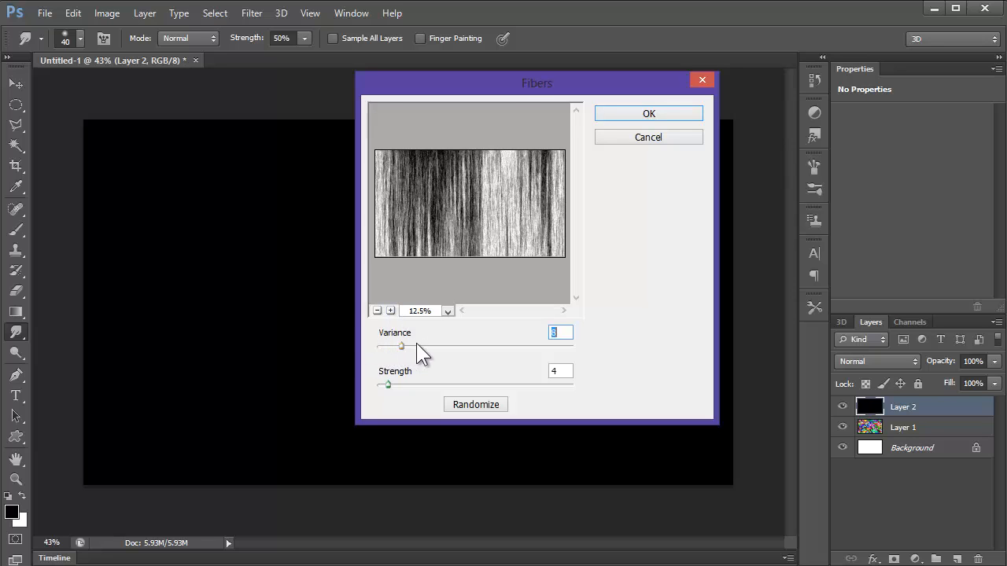
left_click_drag(401, 347, 547, 346)
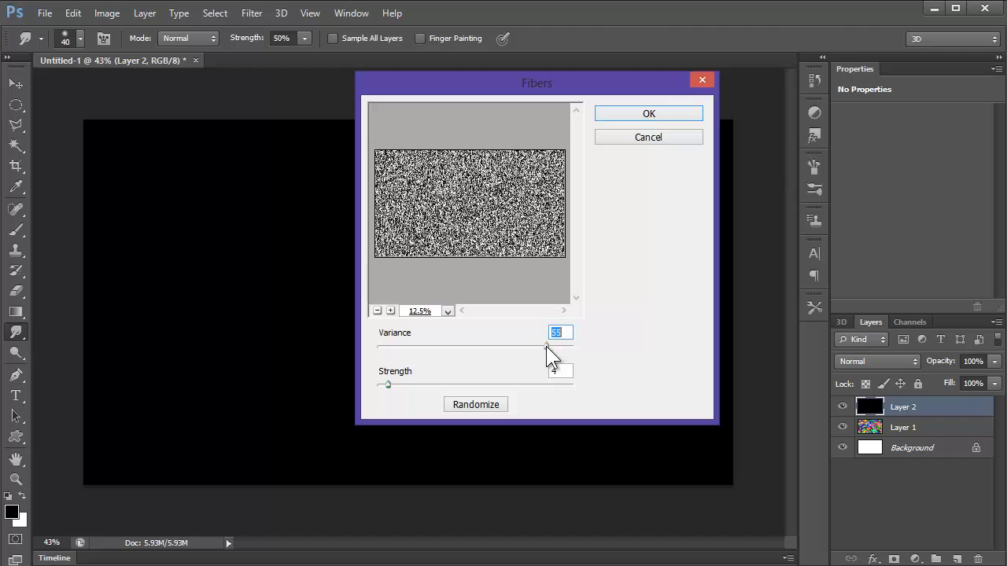
left_click_drag(547, 346, 497, 346)
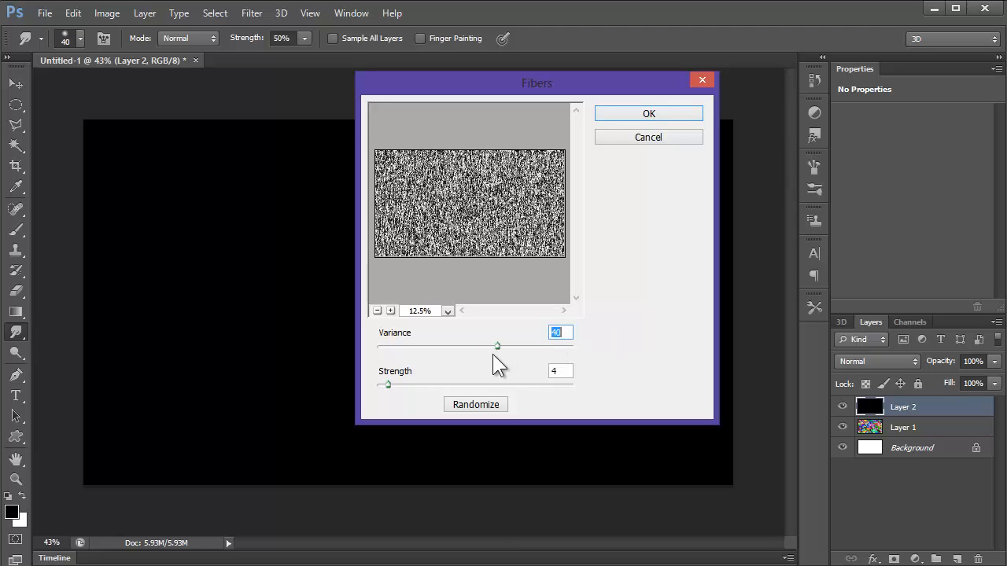
left_click_drag(497, 346, 392, 346)
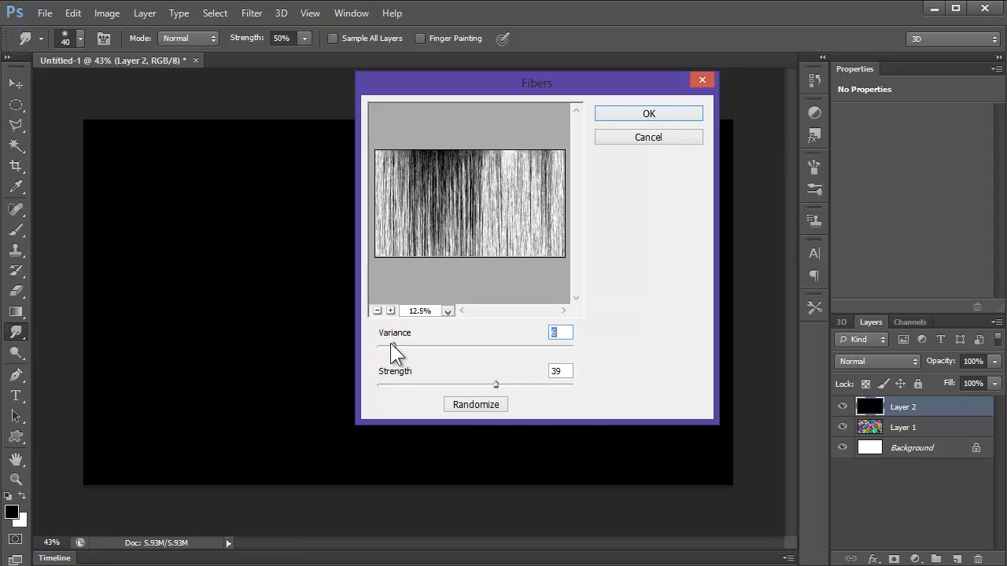
left_click_drag(393, 346, 390, 346)
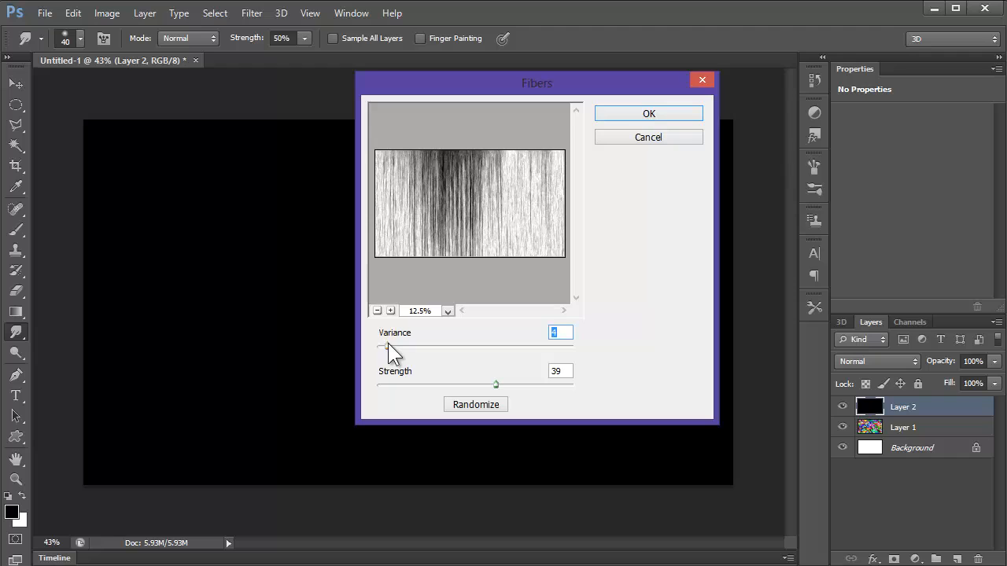
Step: Randomize the fiber arrangement five times and apply the Fibers filter to Layer 2
left_click(475, 405)
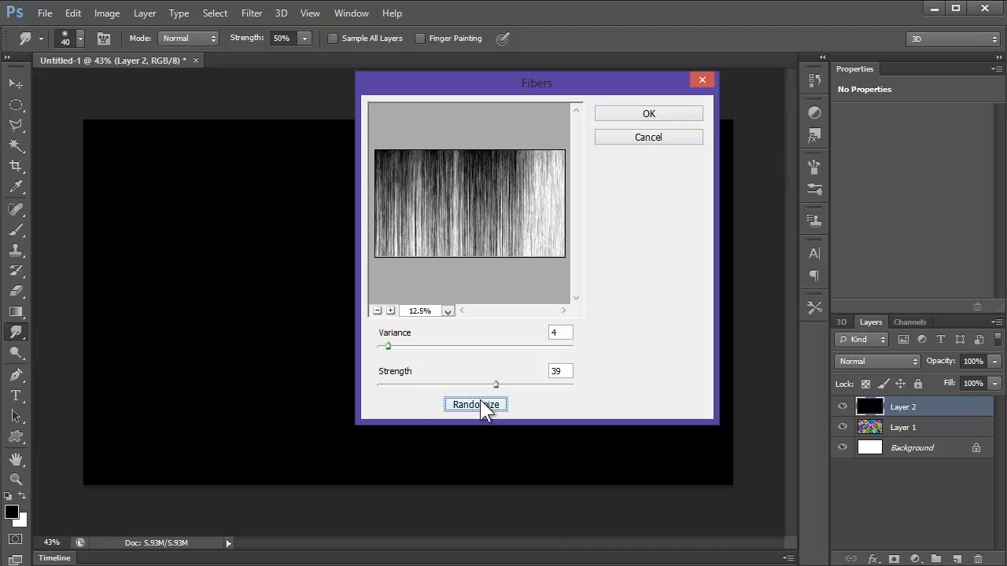
left_click(476, 405)
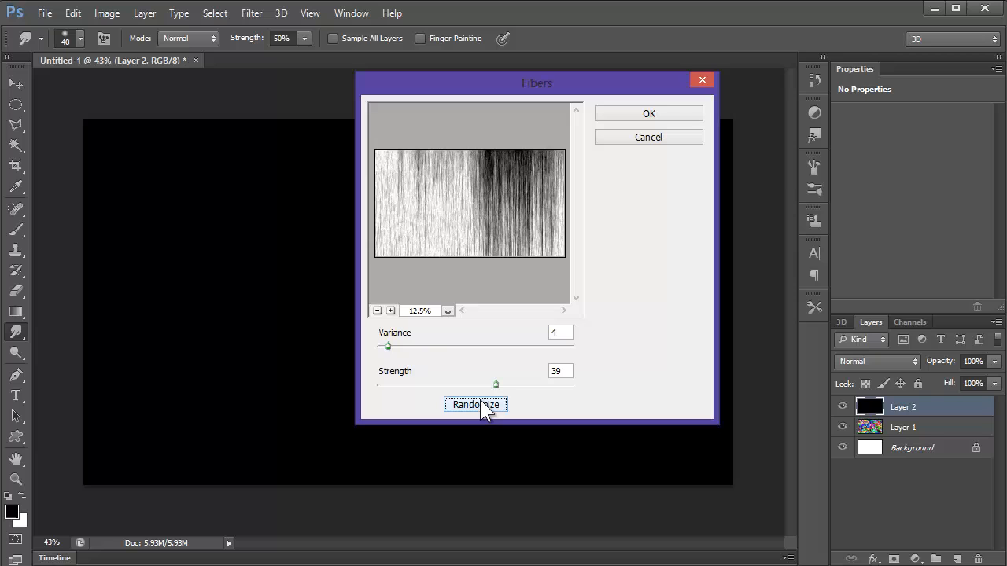
left_click(475, 404)
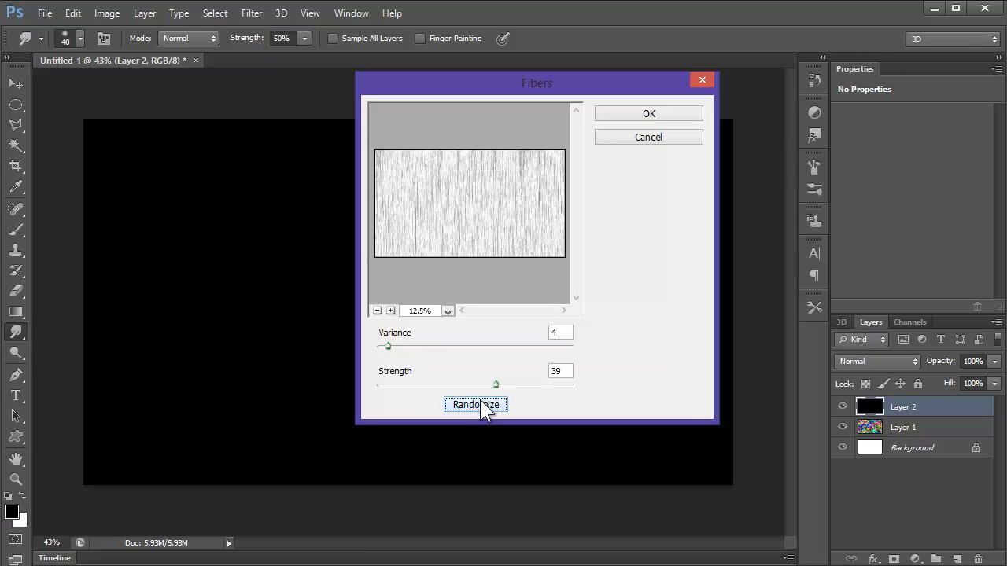
left_click(475, 405)
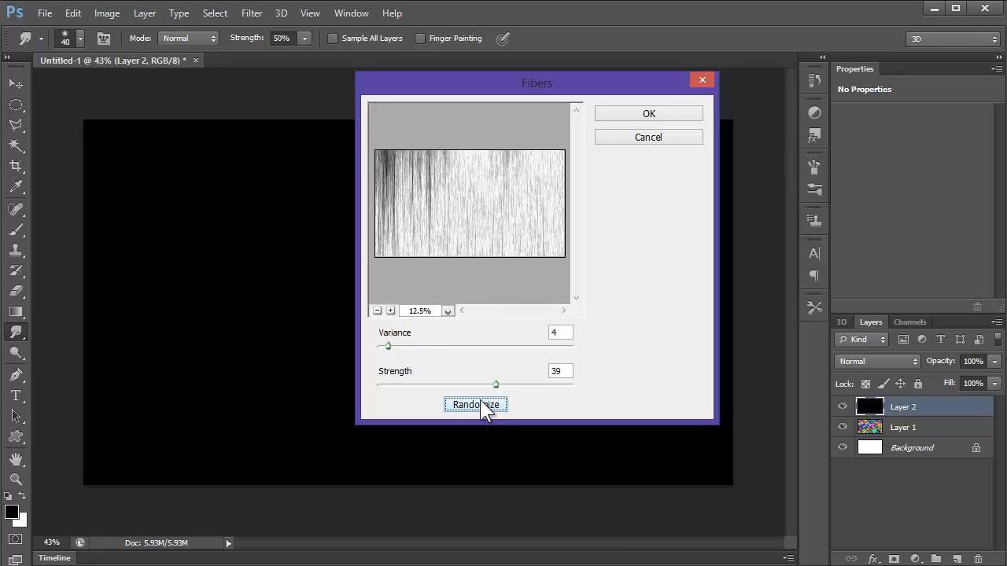
left_click(475, 404)
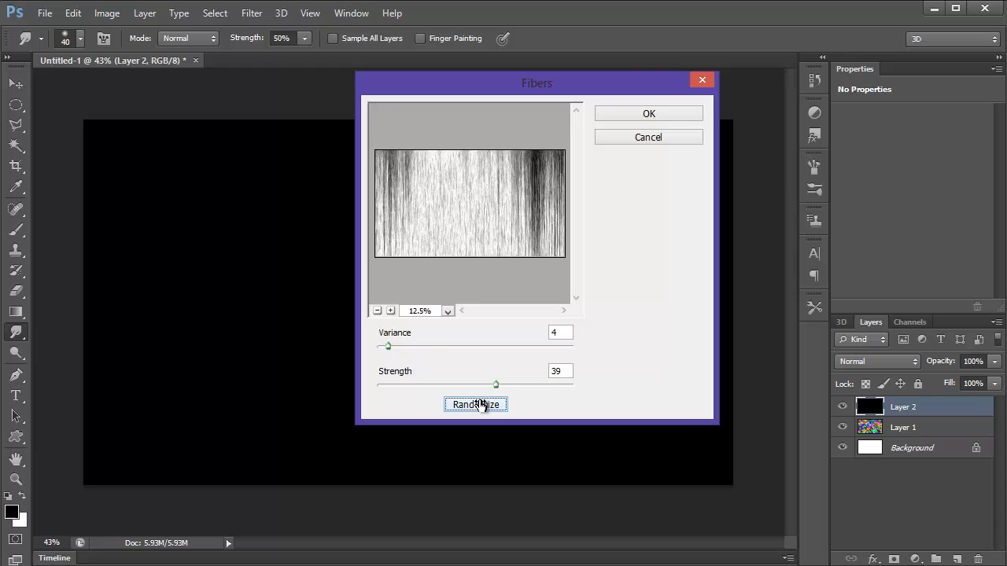
left_click(649, 113)
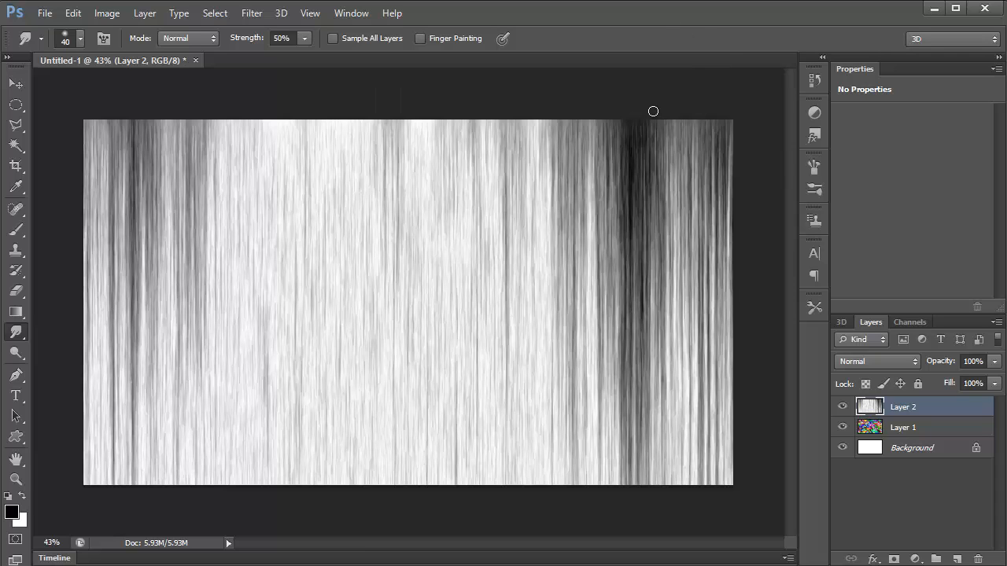
Step: Try Overlay, Darken, Multiply, Darker Color and Lighten blend modes on the fibers layer
left_click_drag(653, 111, 723, 153)
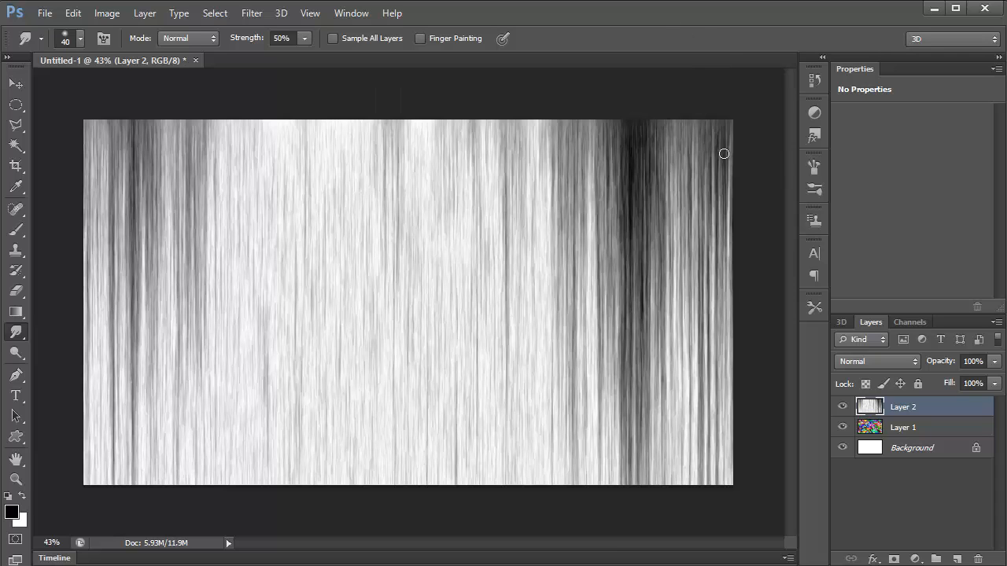
left_click(876, 361)
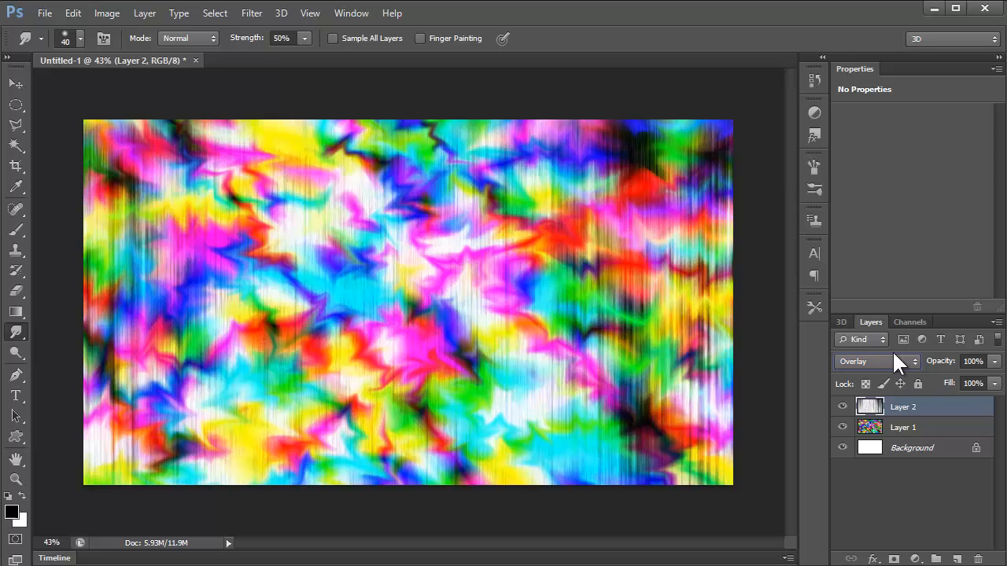
left_click(875, 362)
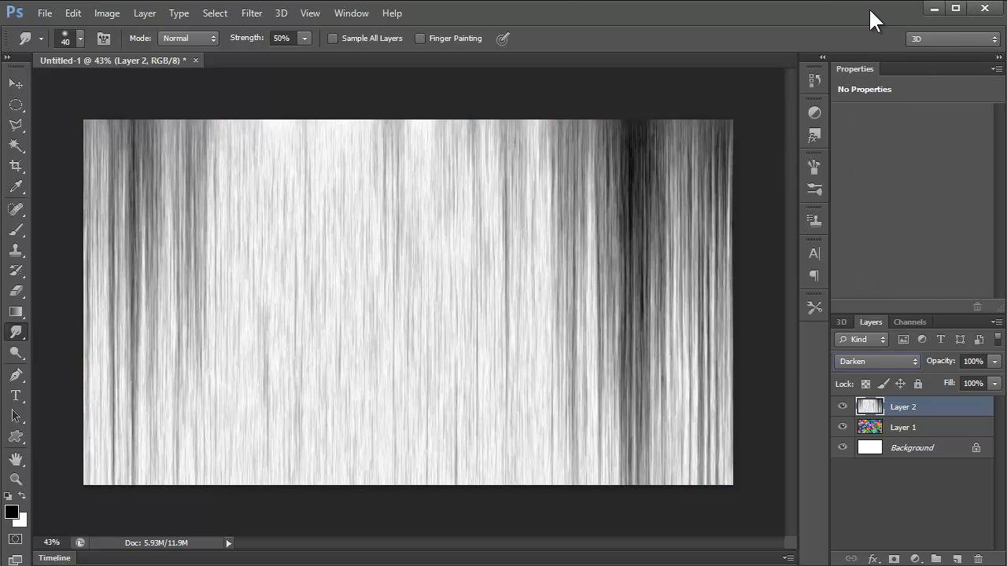
left_click(876, 362)
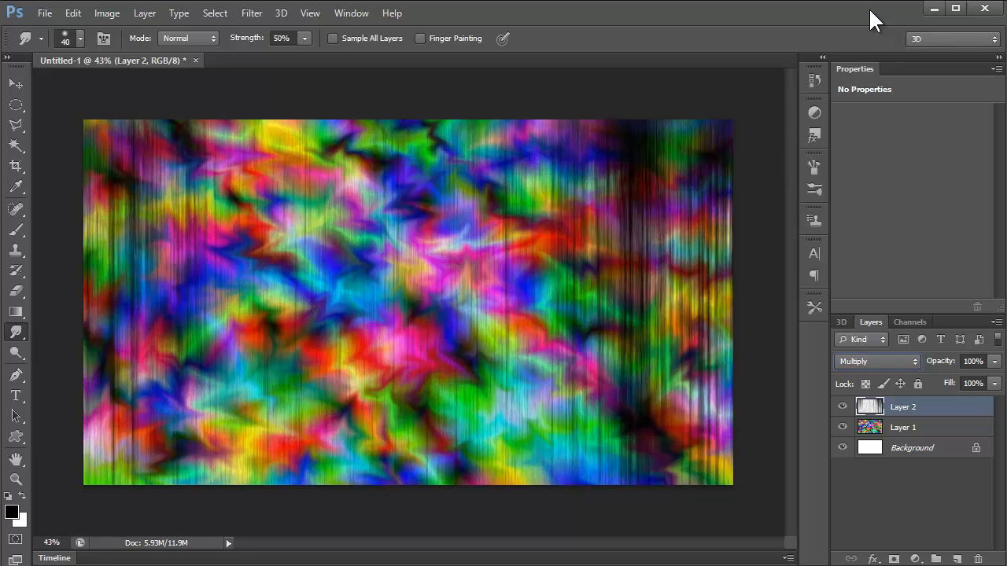
left_click(875, 362)
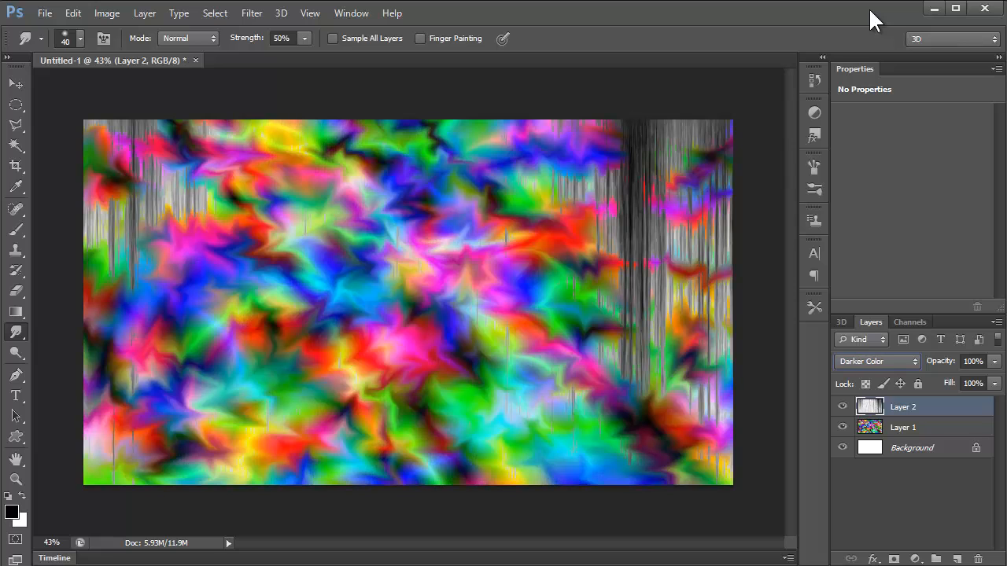
left_click(875, 362)
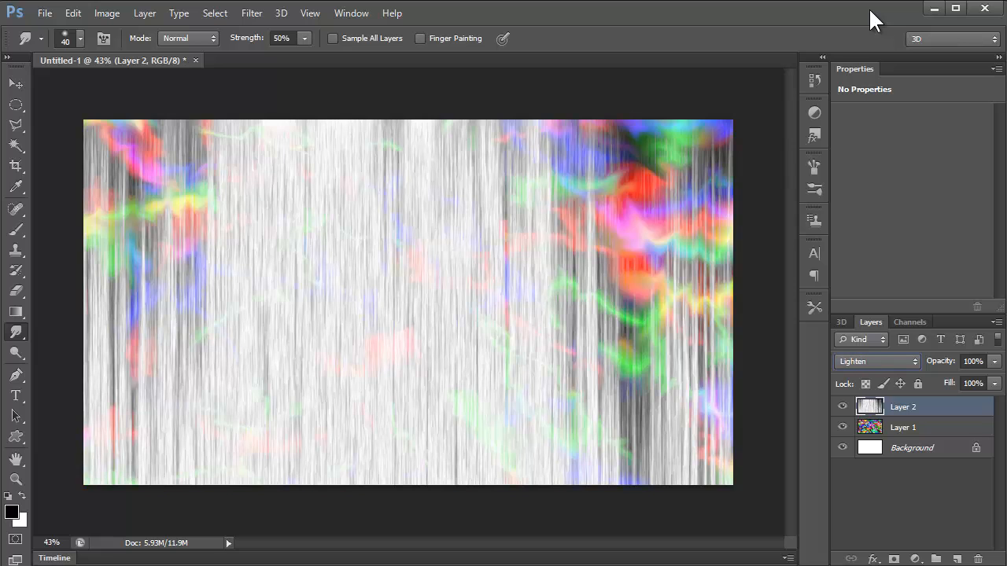
left_click(875, 362)
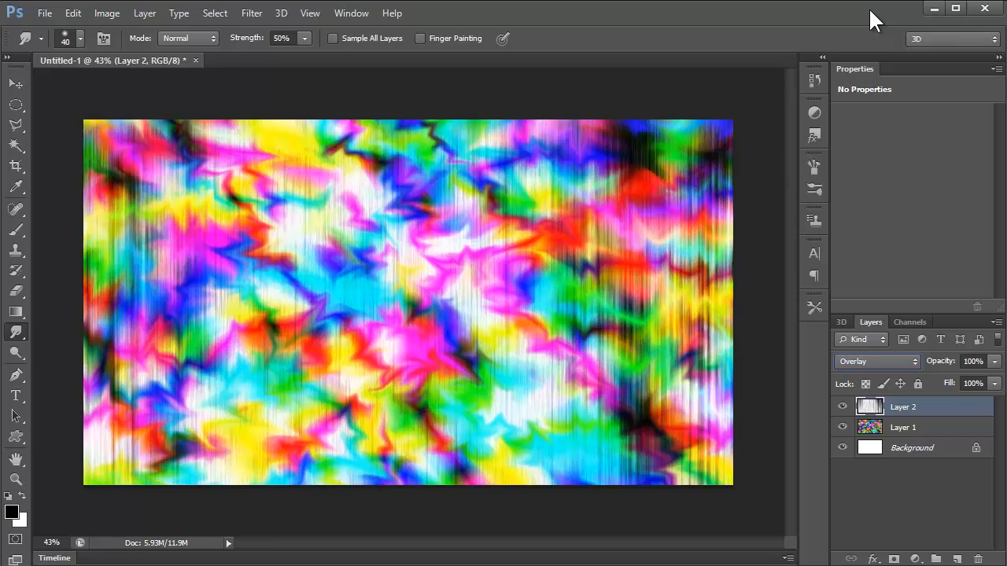
Step: Try Soft Light, Hard Light, Pin Light and Exclusion, then settle on Difference
left_click(874, 362)
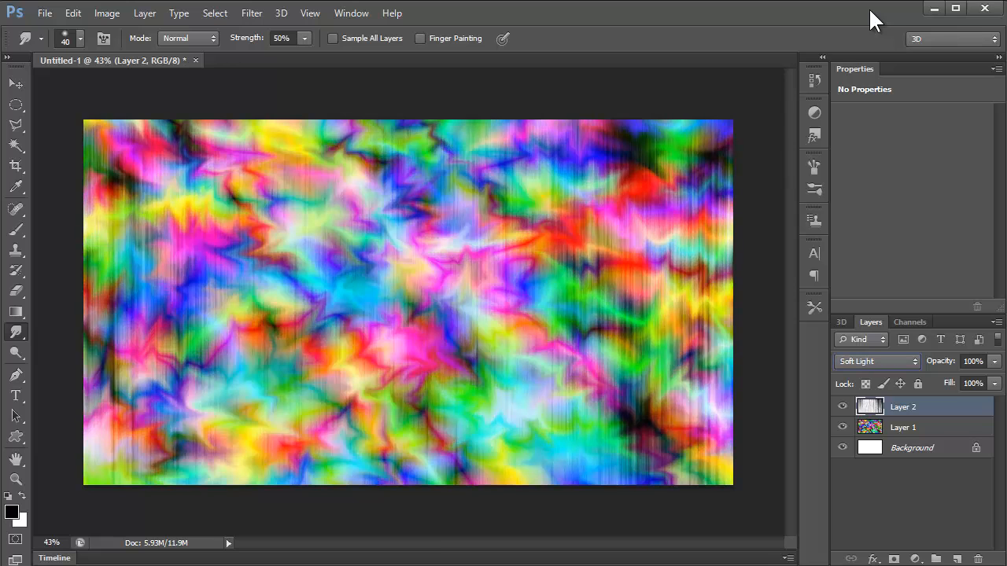
left_click(872, 362)
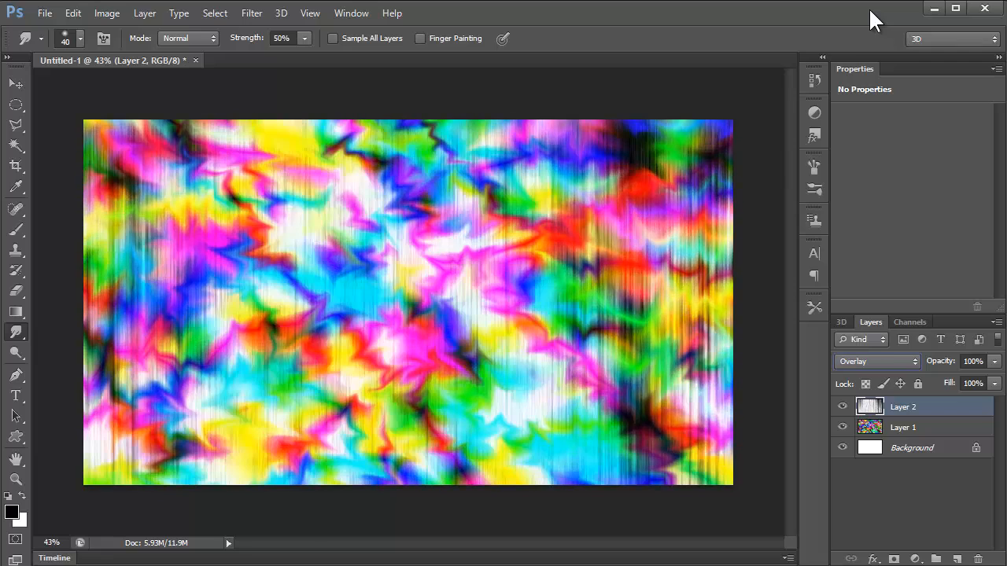
left_click(877, 361)
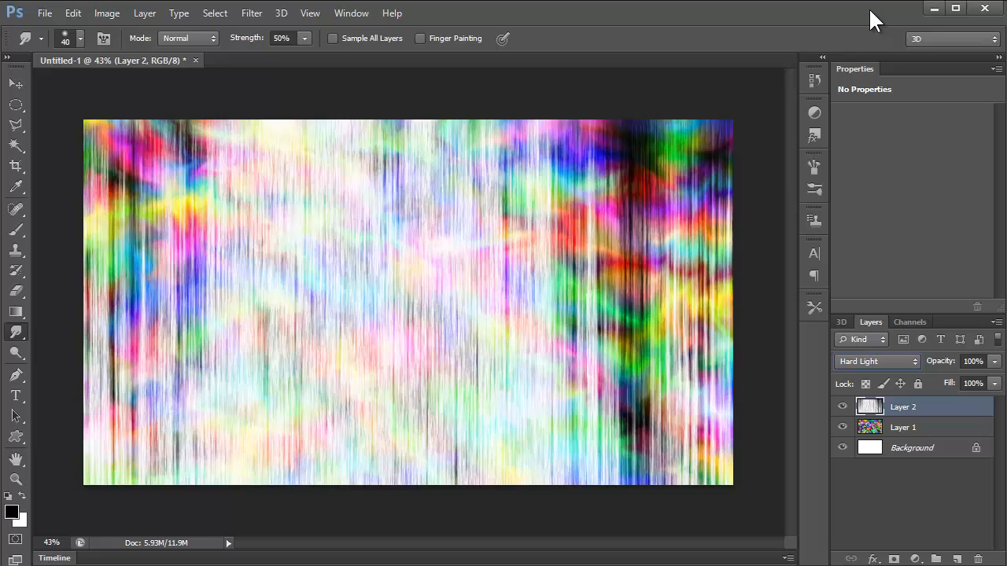
left_click(875, 361)
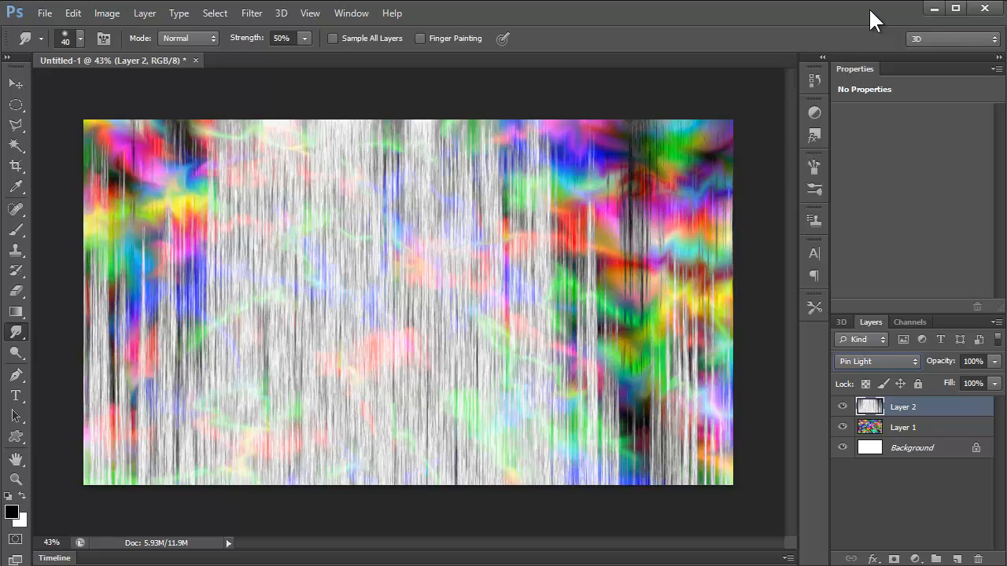
left_click(876, 361)
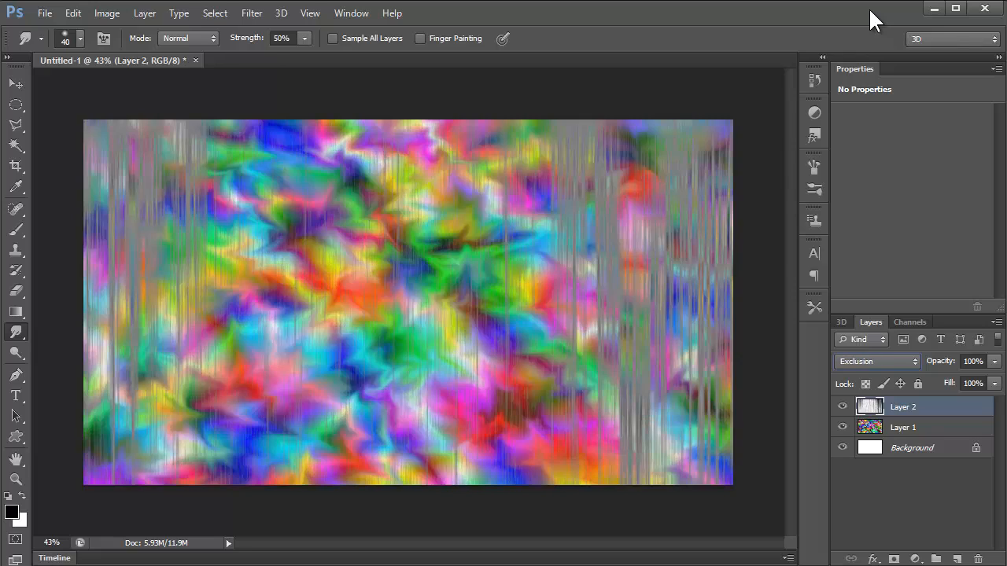
left_click(875, 362)
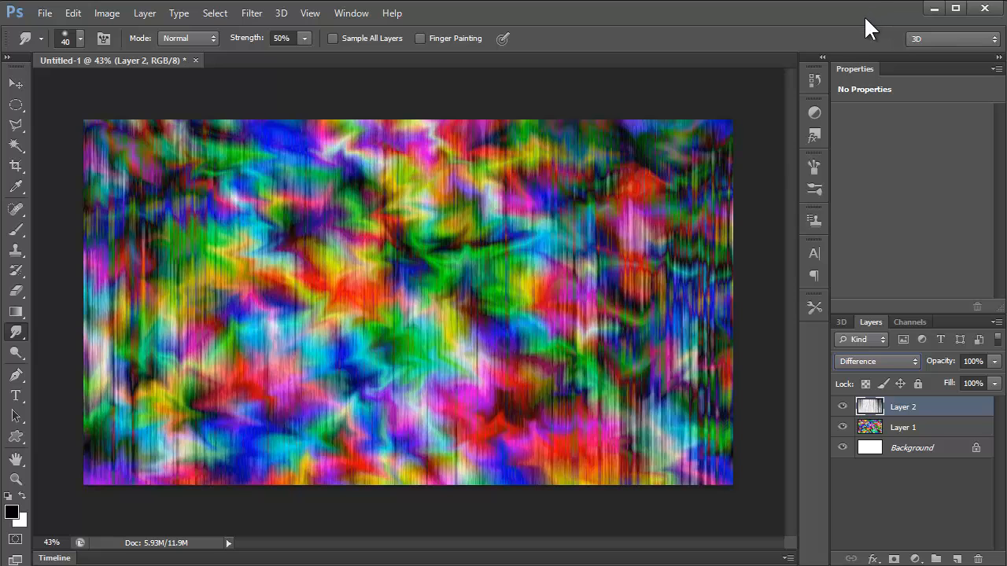
mouse_move(901, 368)
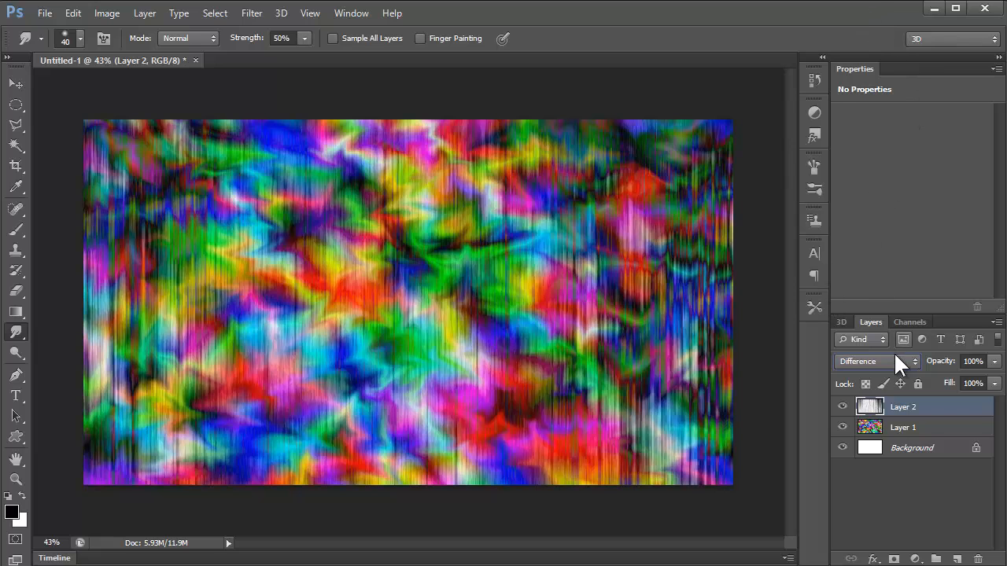
Step: Briefly switch Layer 2 to Normal blending, then return it to Difference
left_click(841, 406)
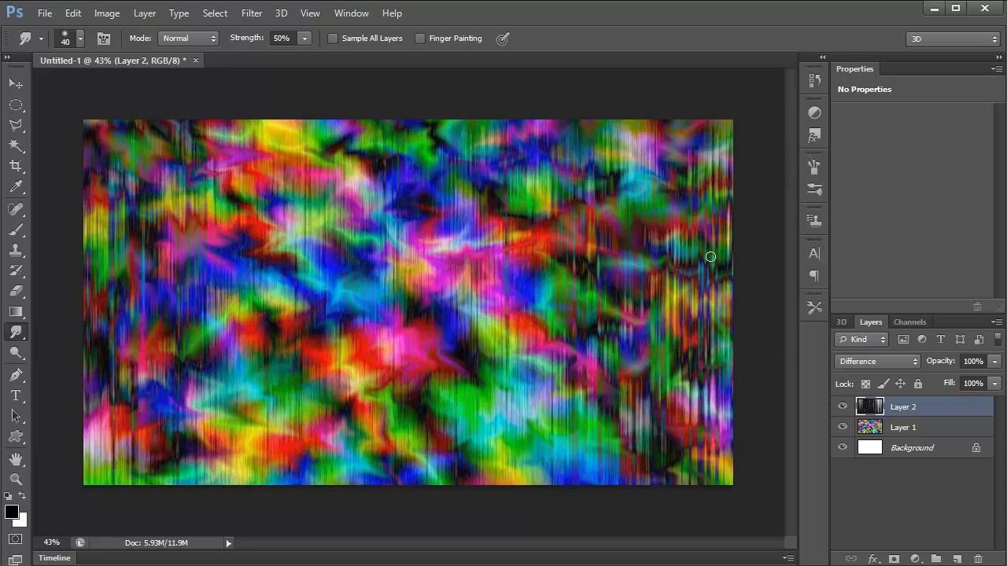
left_click(876, 362)
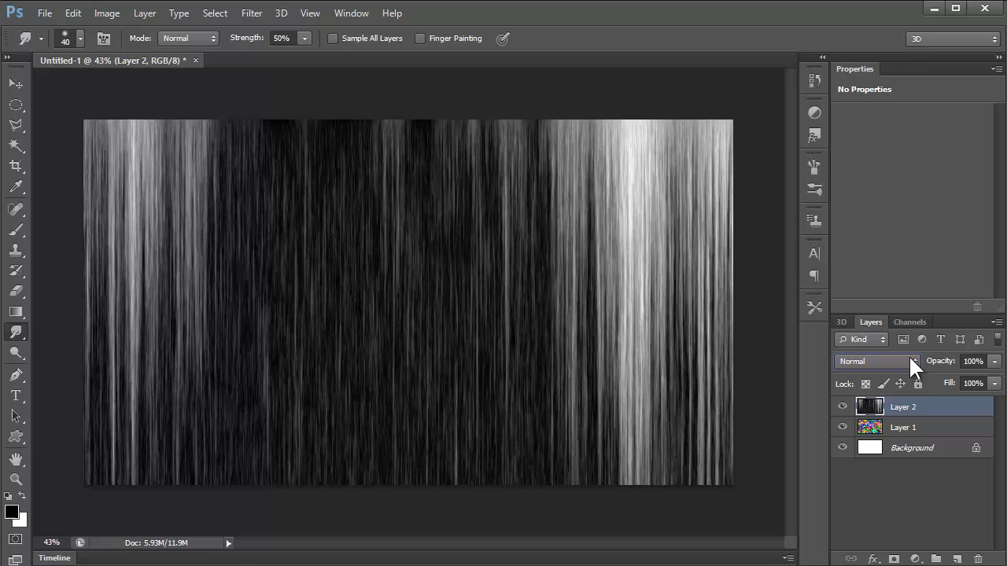
left_click(873, 362)
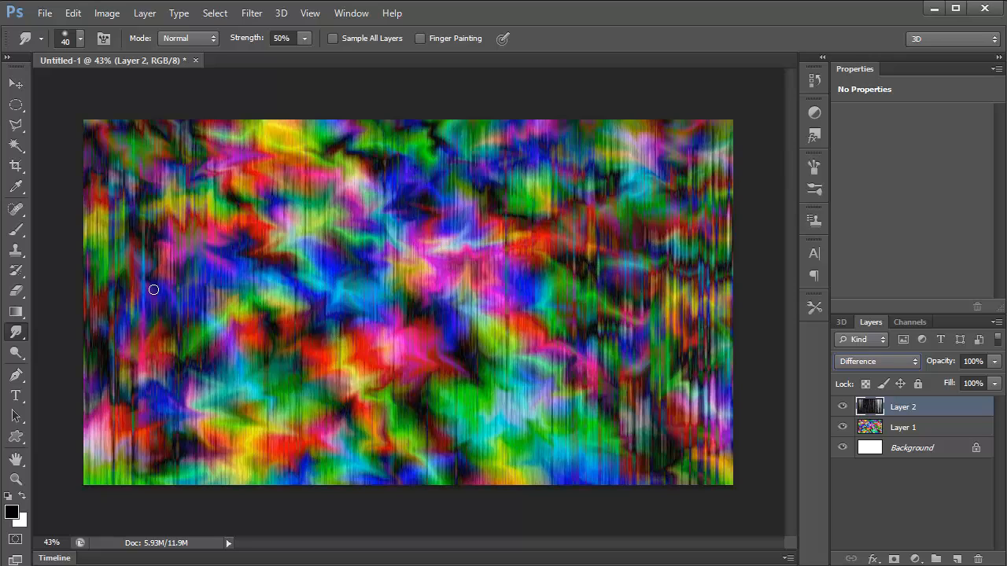
mouse_move(855, 152)
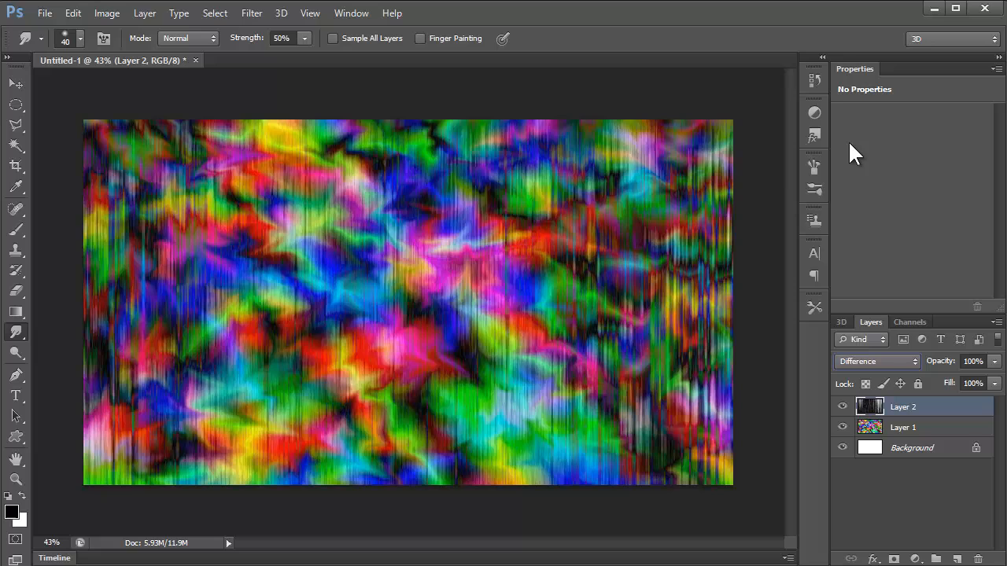
mouse_move(815, 112)
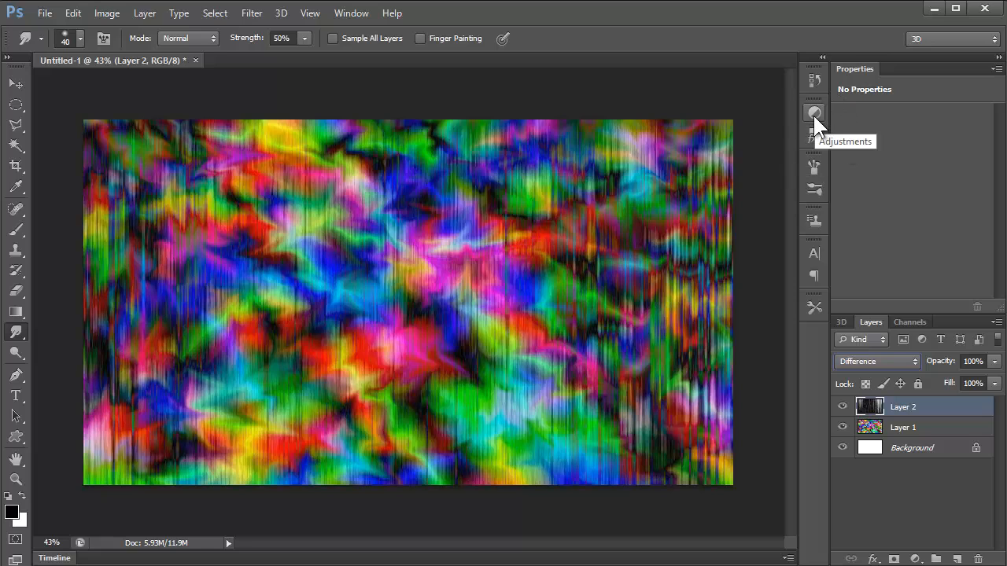
Step: Add a Vibrance adjustment layer with Vibrance +100 and Saturation 0
left_click(814, 113)
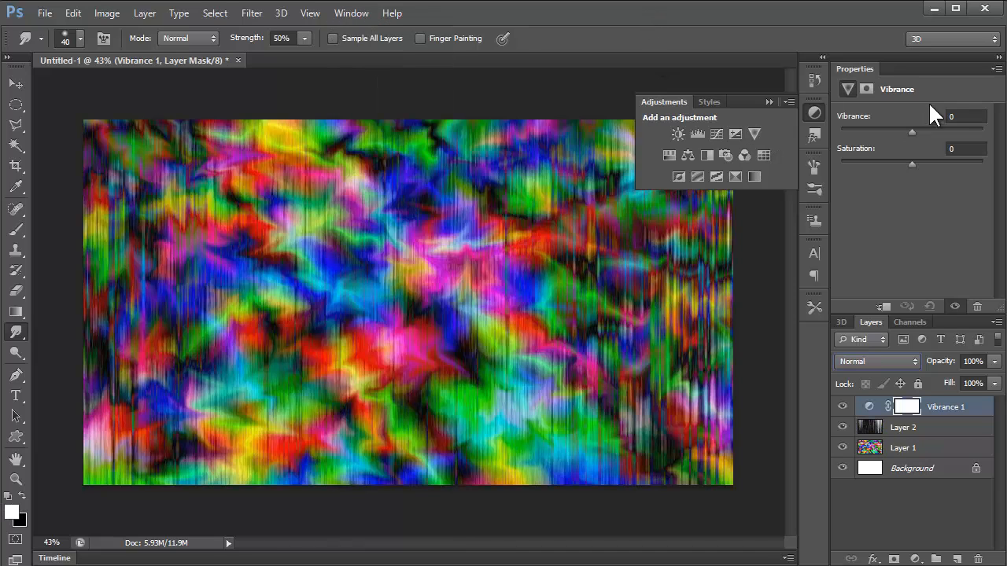
left_click_drag(911, 131, 840, 131)
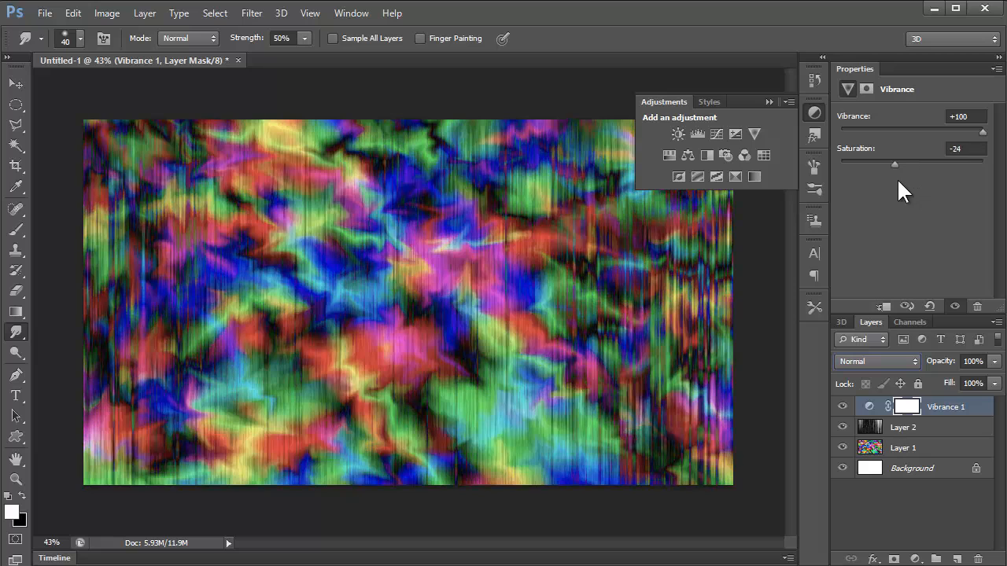
left_click_drag(895, 164, 904, 164)
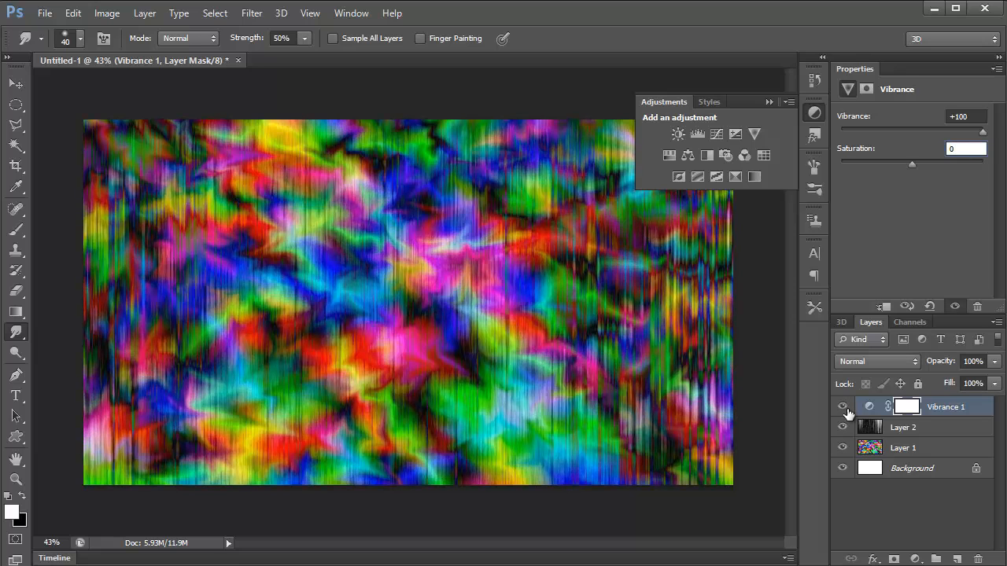
mouse_move(735, 134)
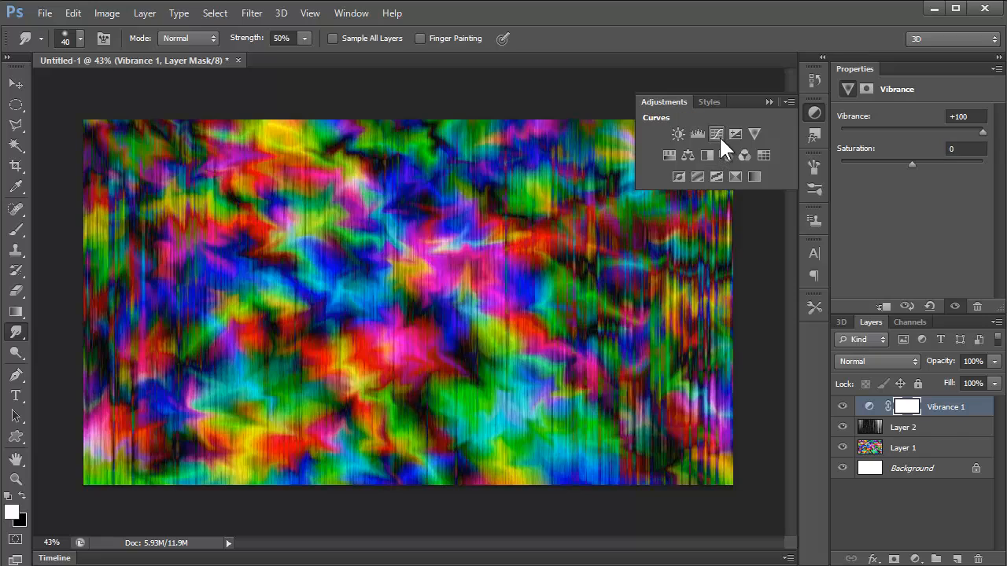
Step: Add a Curves adjustment layer with a low and a high point forming a steep S-curve
left_click(717, 134)
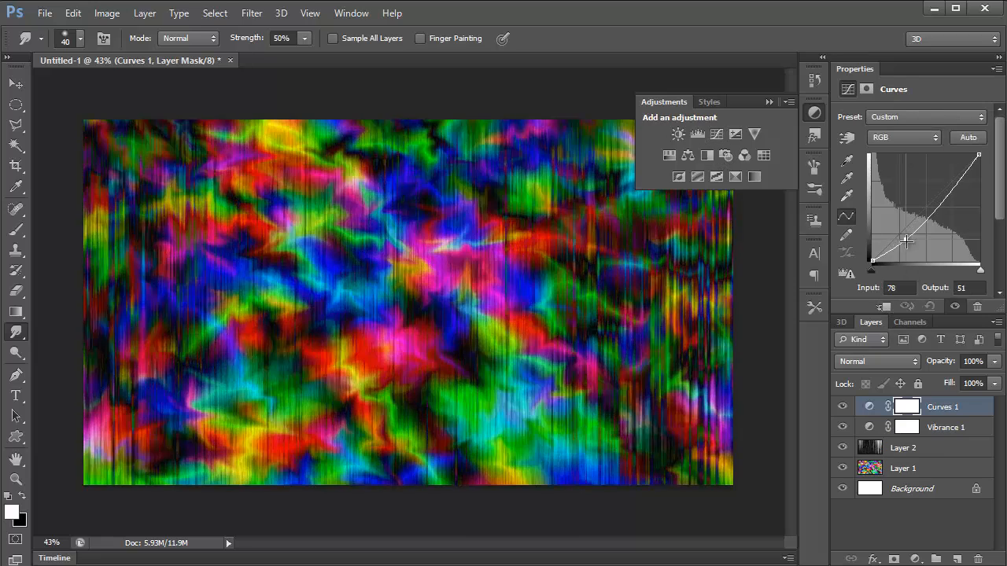
left_click_drag(903, 241, 906, 233)
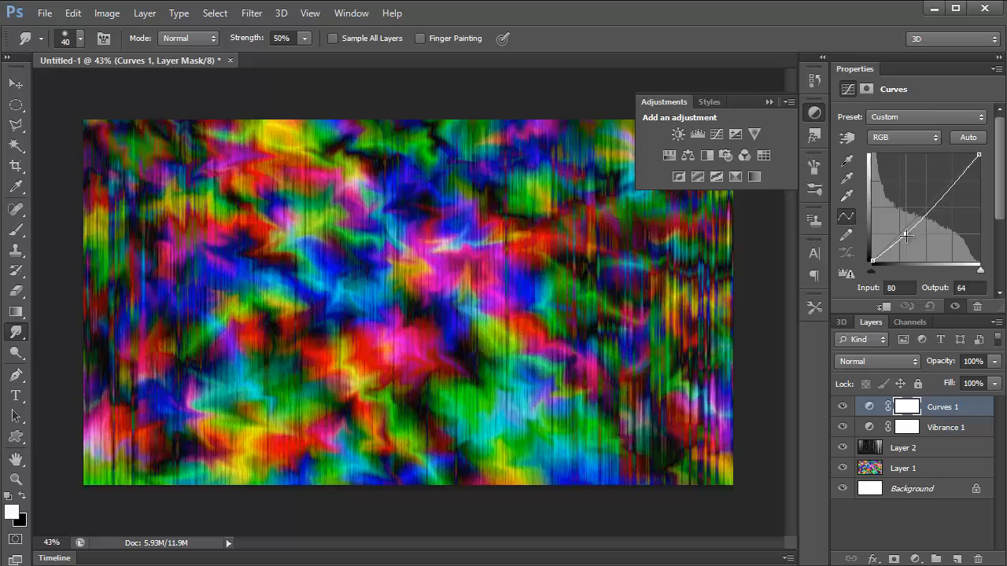
left_click_drag(904, 235, 899, 234)
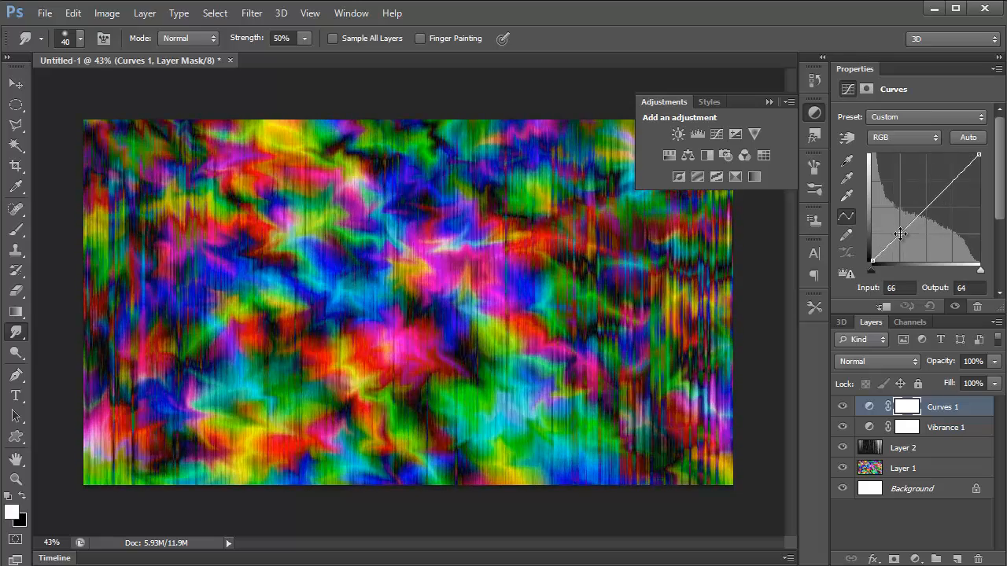
left_click_drag(901, 235, 928, 161)
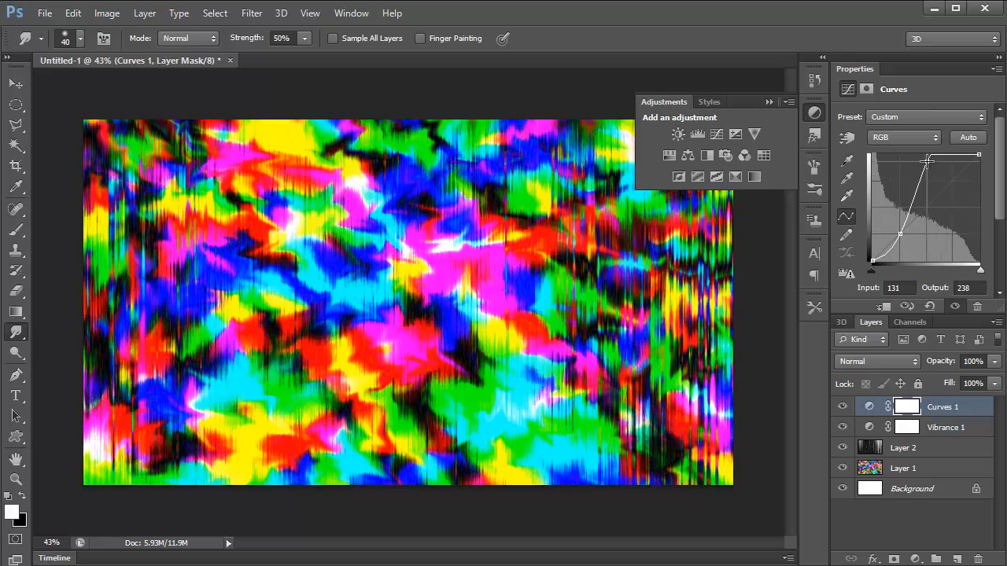
left_click_drag(926, 163, 907, 169)
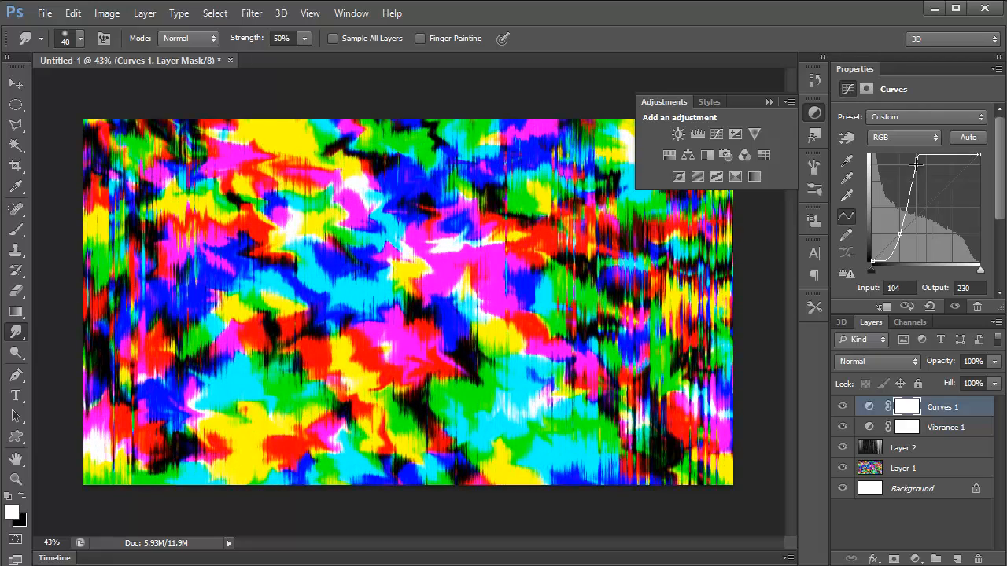
left_click_drag(919, 163, 922, 161)
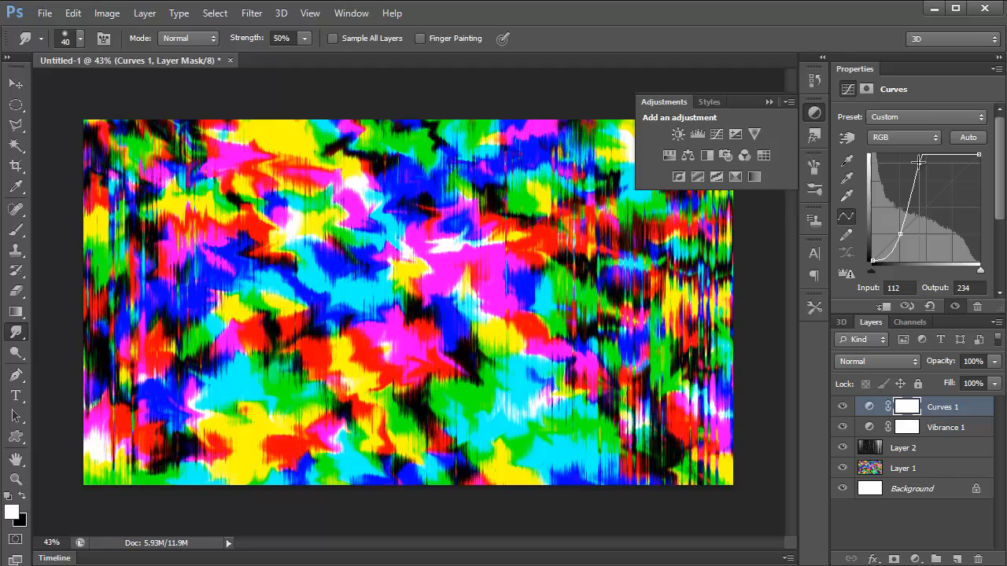
left_click_drag(919, 163, 917, 161)
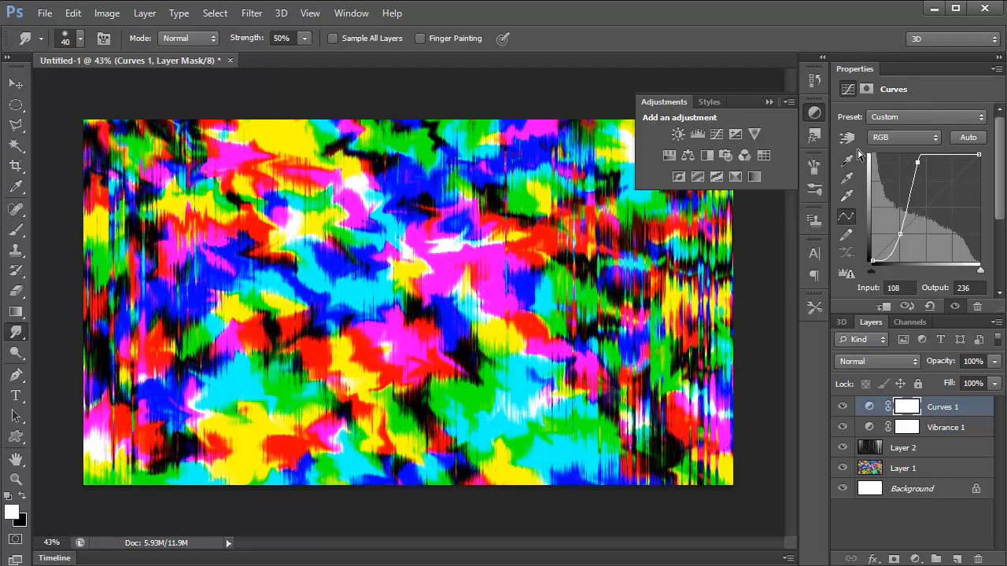
mouse_move(679, 133)
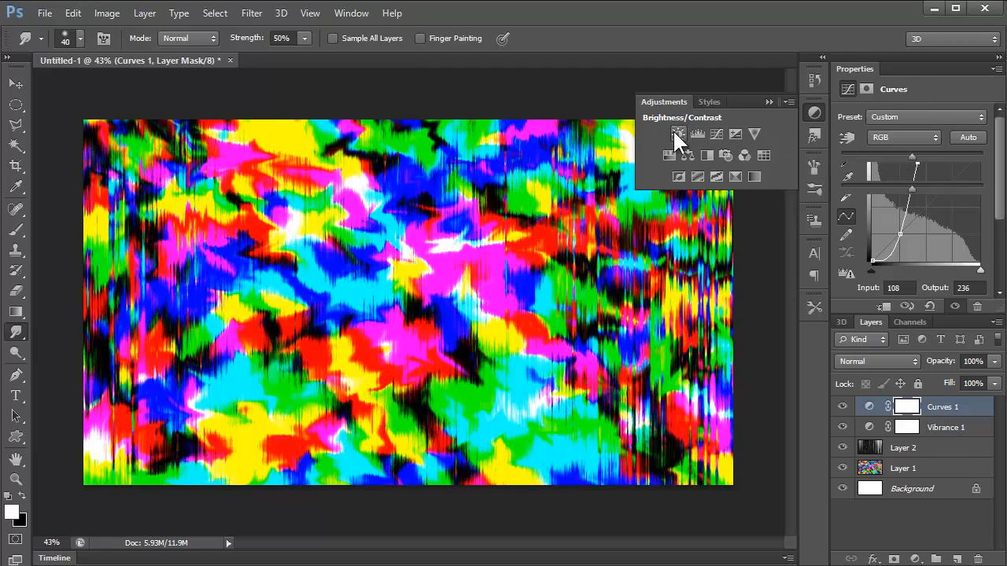
Step: Create a Brightness/Contrast adjustment, settling brightness at 27 and contrast at 100
left_click(679, 134)
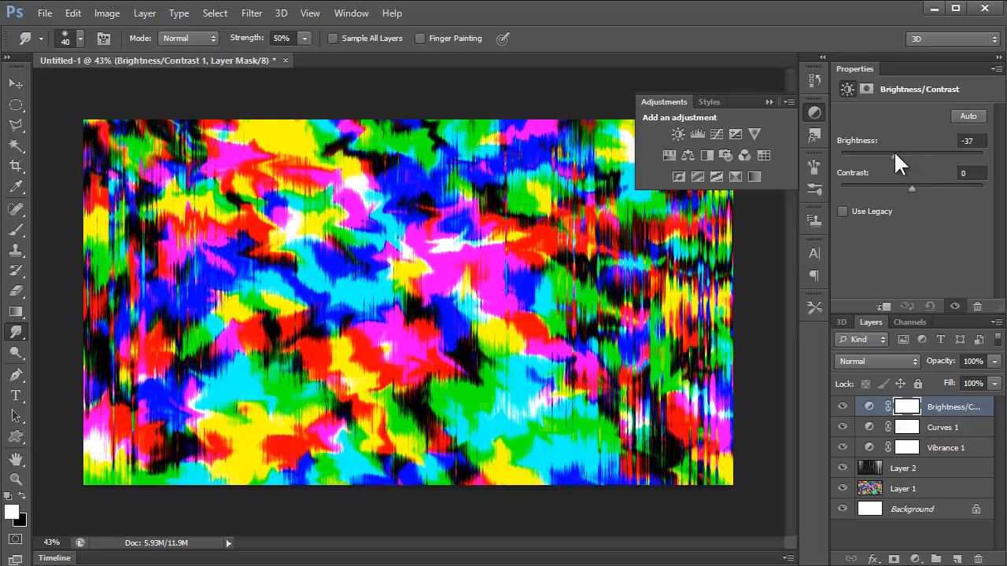
left_click_drag(901, 157, 984, 156)
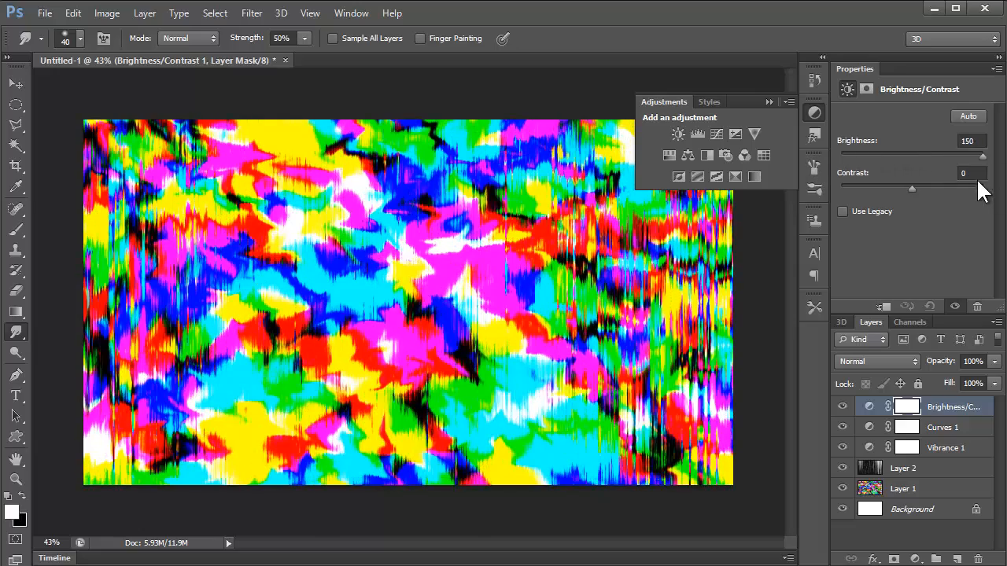
left_click_drag(982, 156, 905, 155)
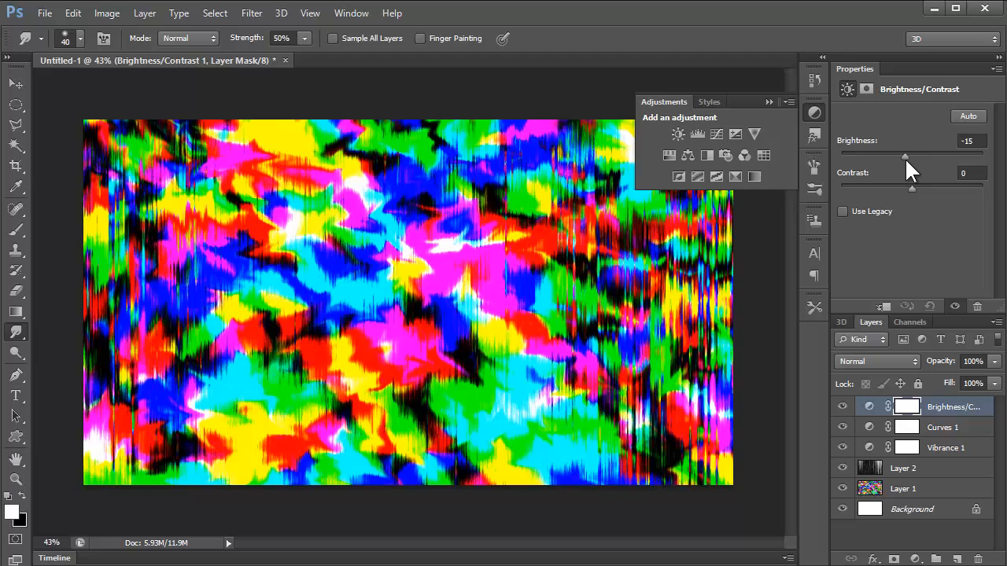
left_click_drag(905, 156, 924, 155)
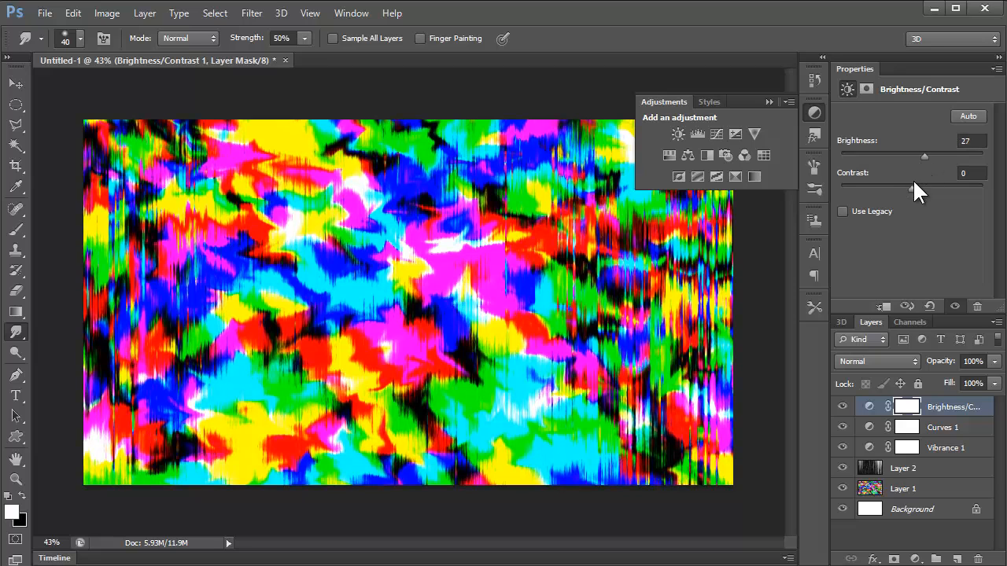
left_click_drag(909, 186, 842, 187)
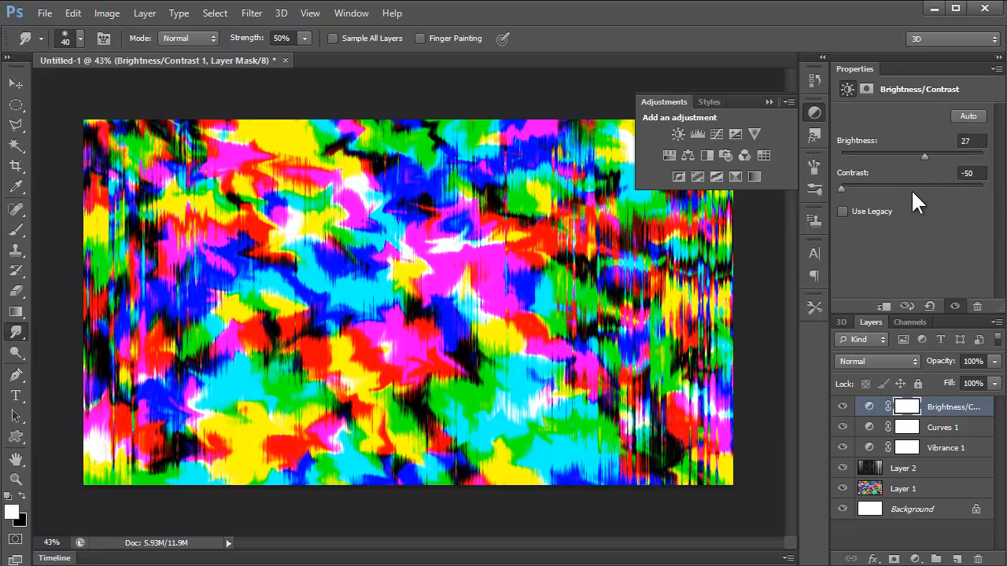
left_click_drag(841, 187, 889, 187)
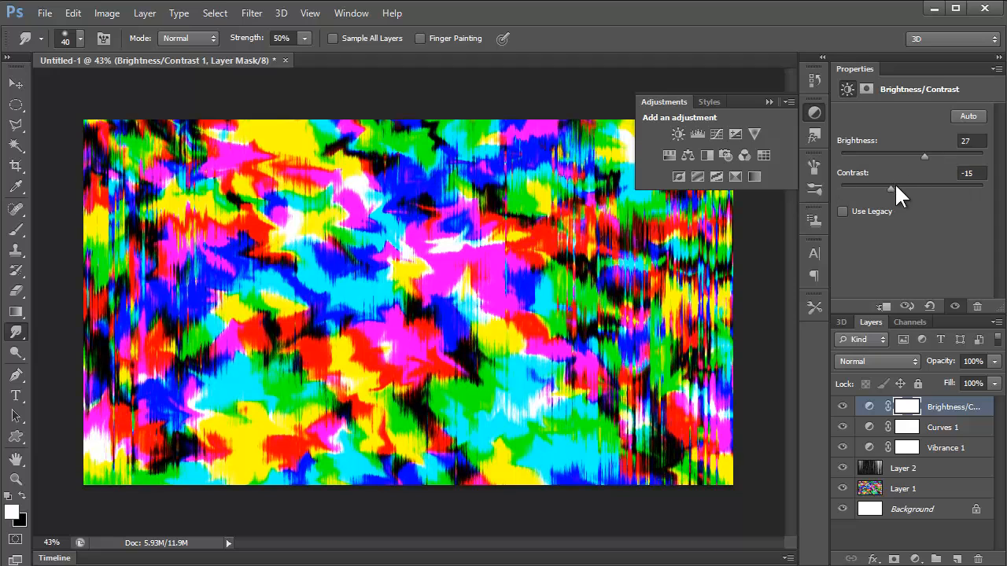
left_click_drag(891, 185, 983, 185)
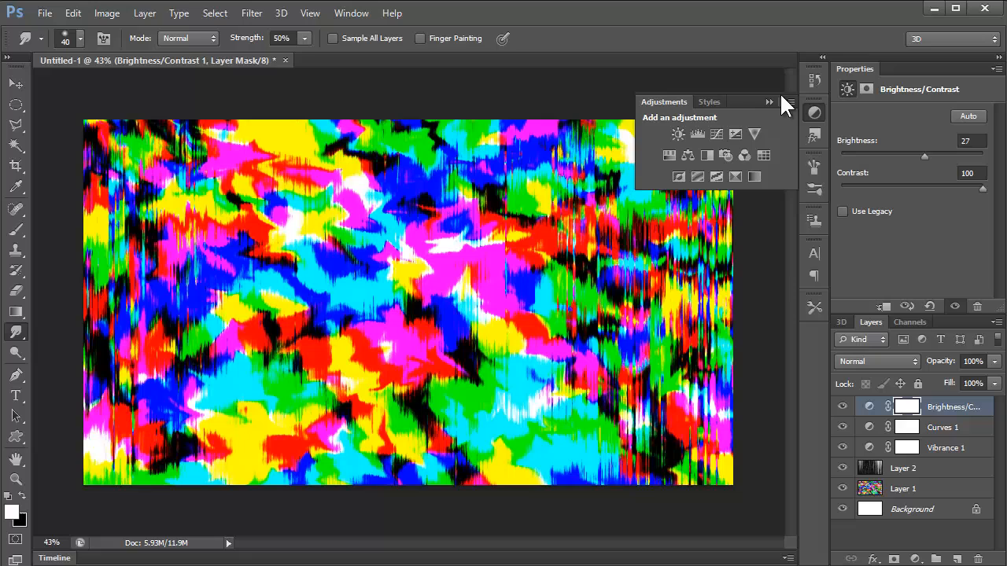
mouse_move(881, 134)
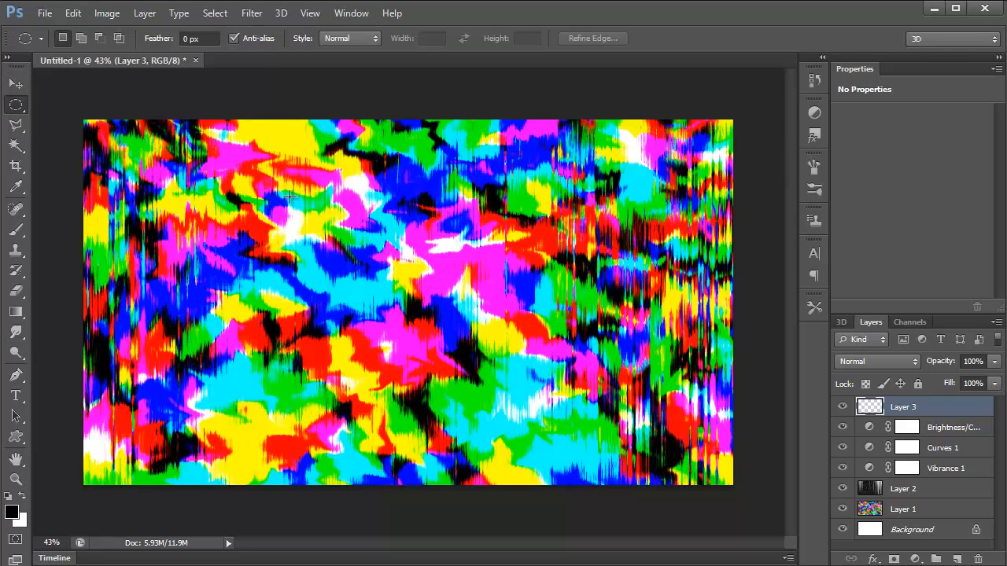
Step: Drag out a circular selection over the middle of the pattern
left_click_drag(291, 197, 468, 315)
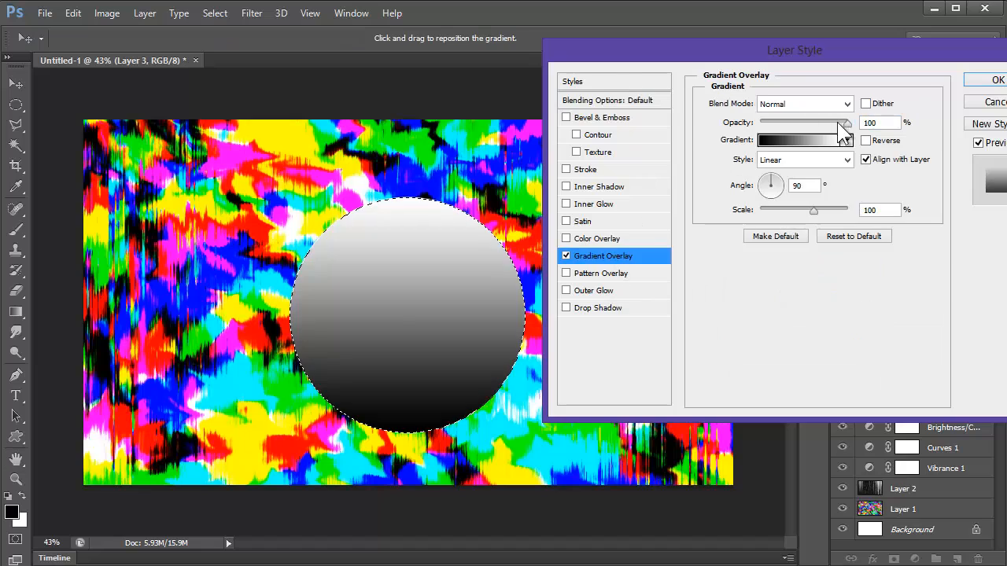
Step: Apply a Spectrum rainbow Gradient Overlay to the circle at 129° with a reduced scale
left_click(798, 140)
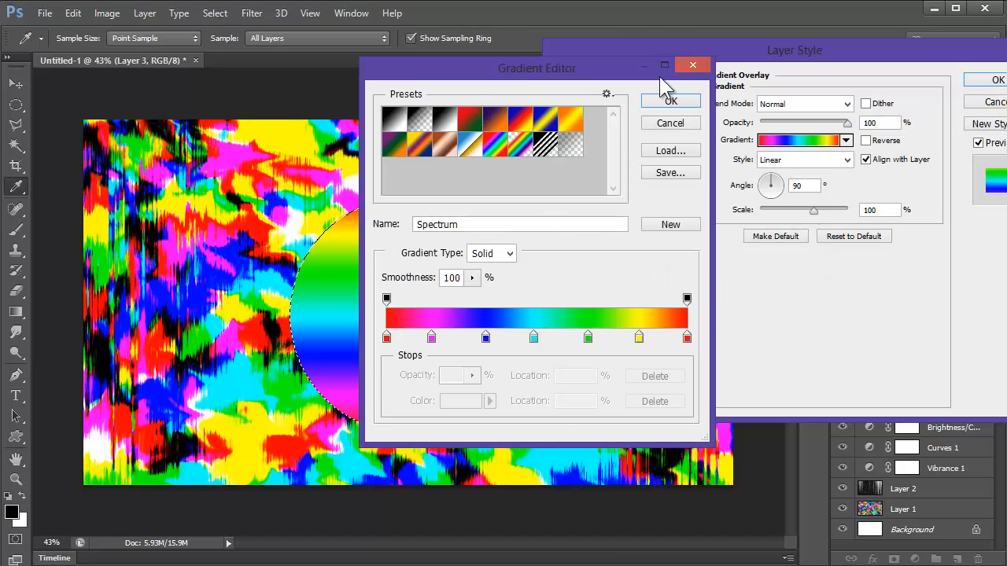
left_click(670, 101)
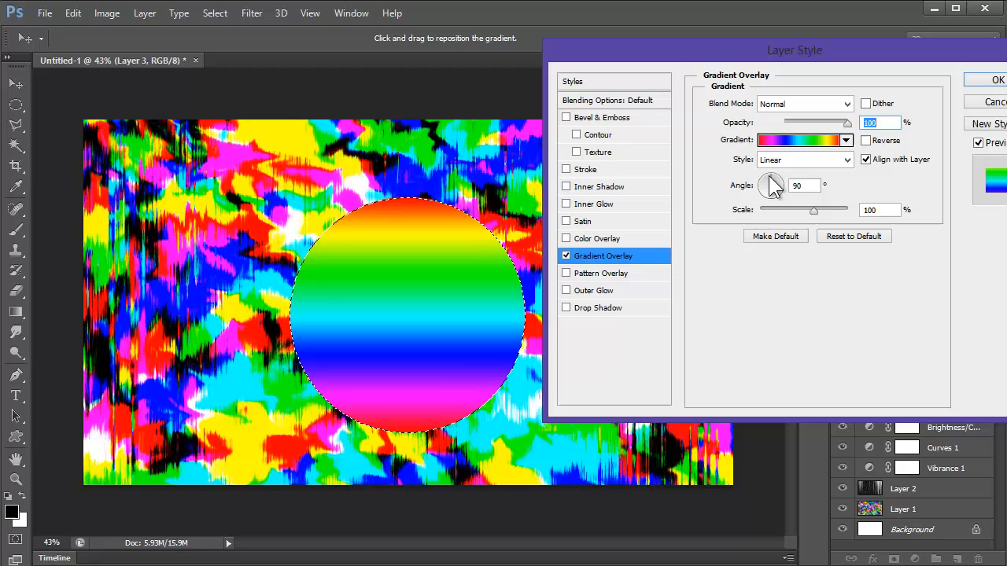
left_click_drag(771, 177, 780, 169)
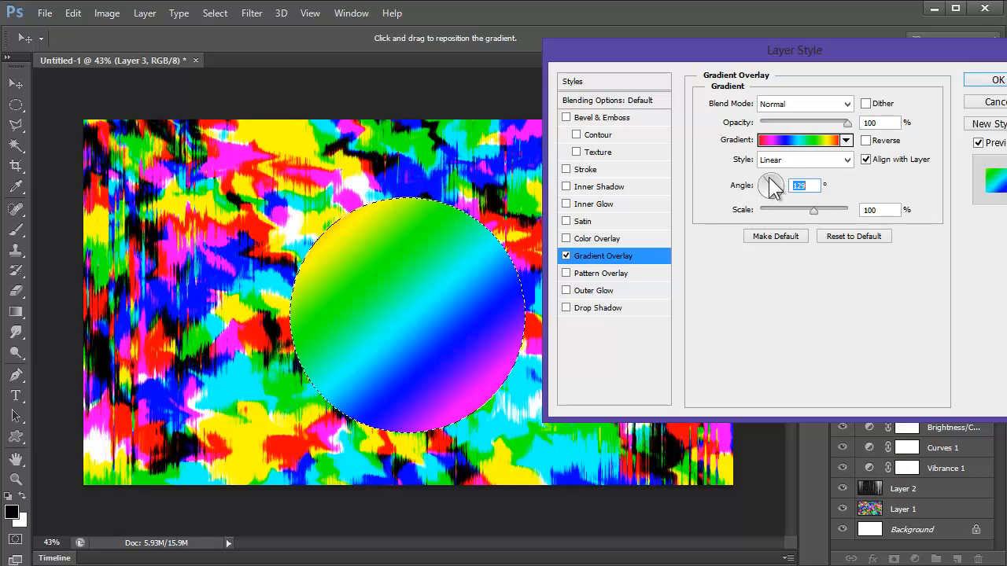
left_click_drag(814, 209, 804, 210)
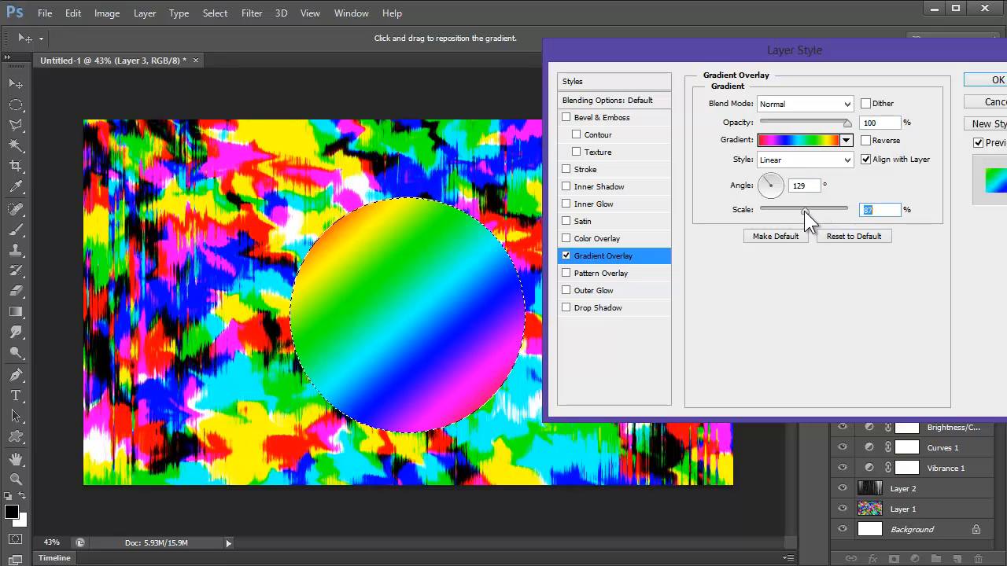
left_click_drag(806, 209, 834, 209)
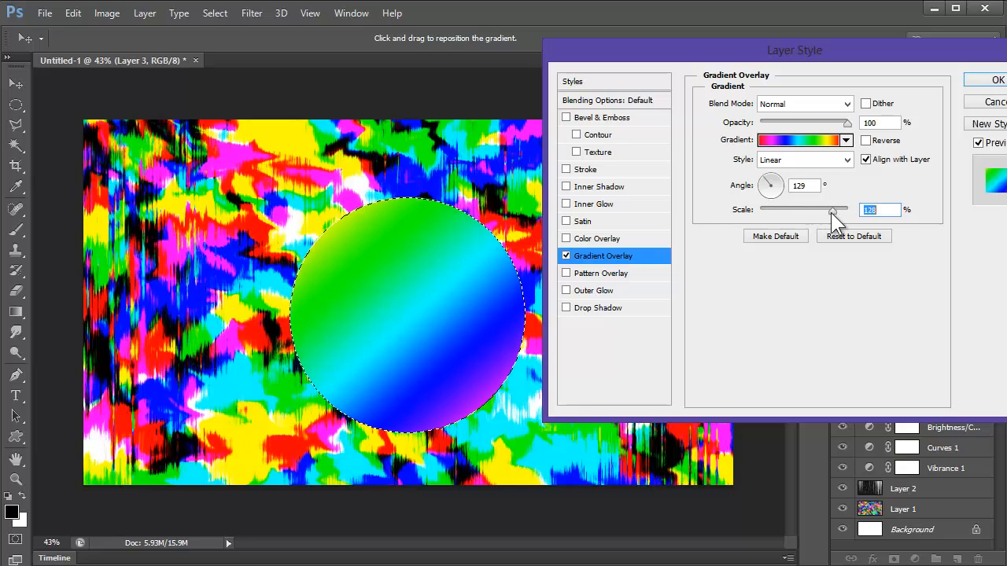
left_click_drag(834, 210, 817, 210)
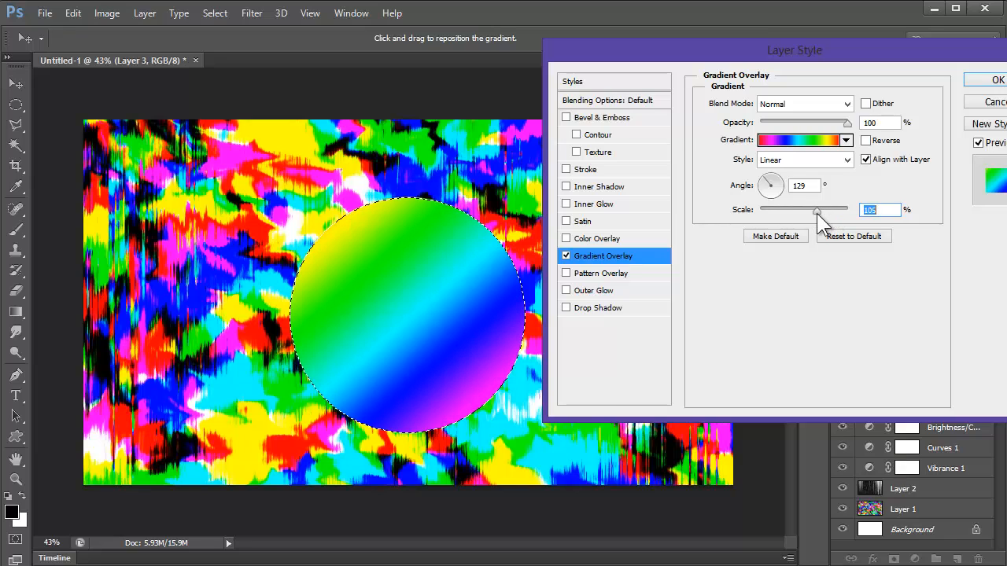
mouse_move(819, 214)
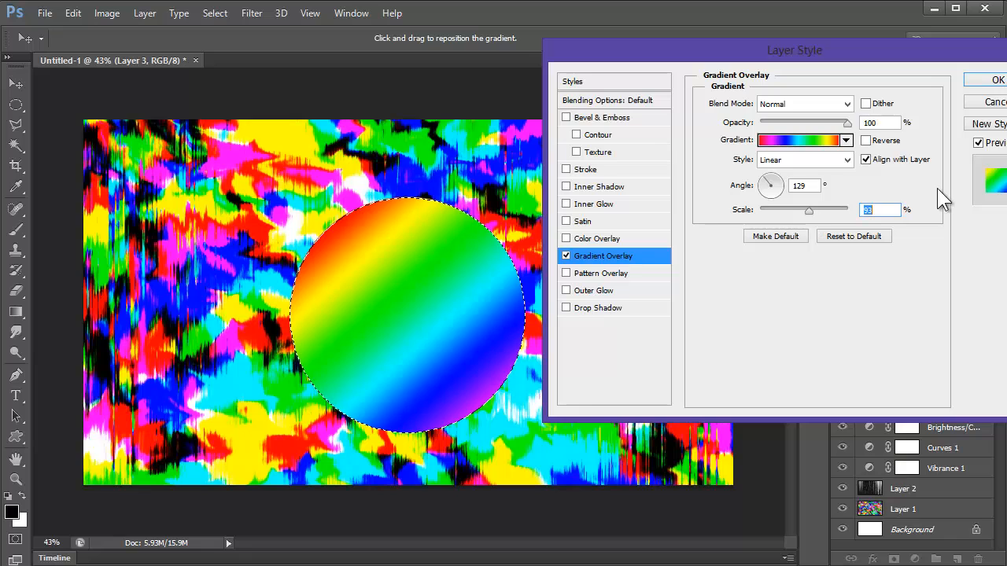
left_click(992, 80)
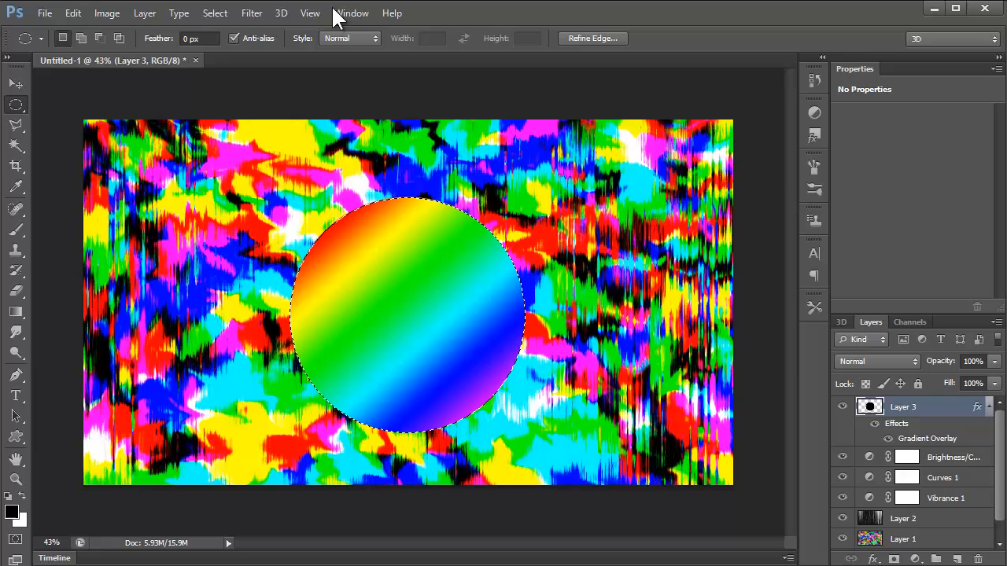
Step: Dismiss a first Spherize attempt, then rasterize Layer 3's gradient layer style
left_click(251, 13)
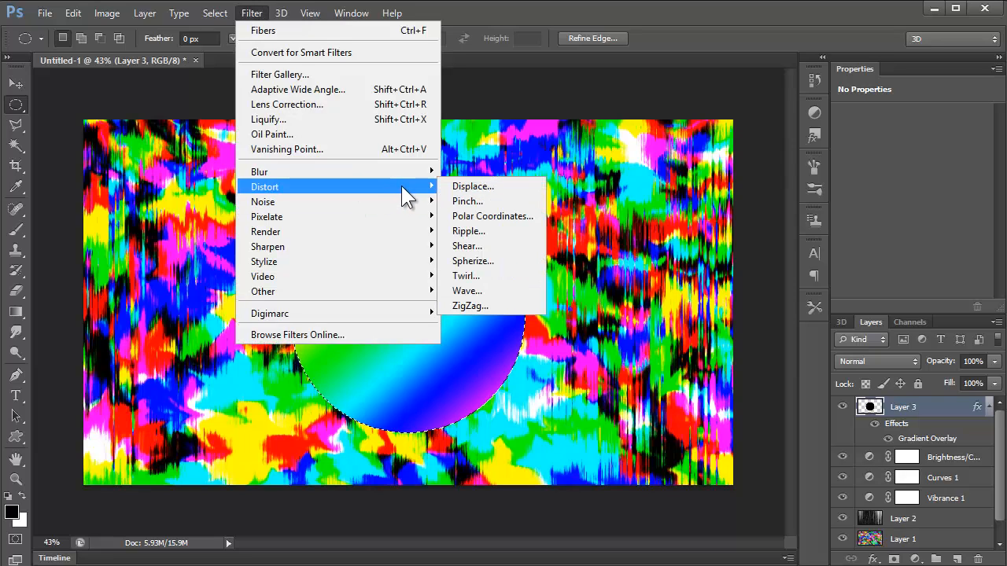
left_click(473, 260)
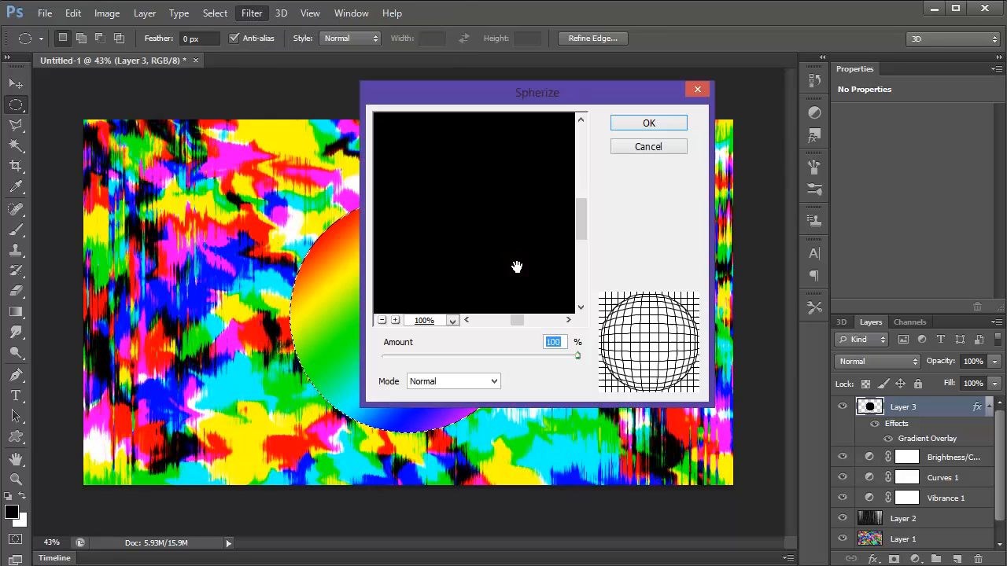
left_click(648, 122)
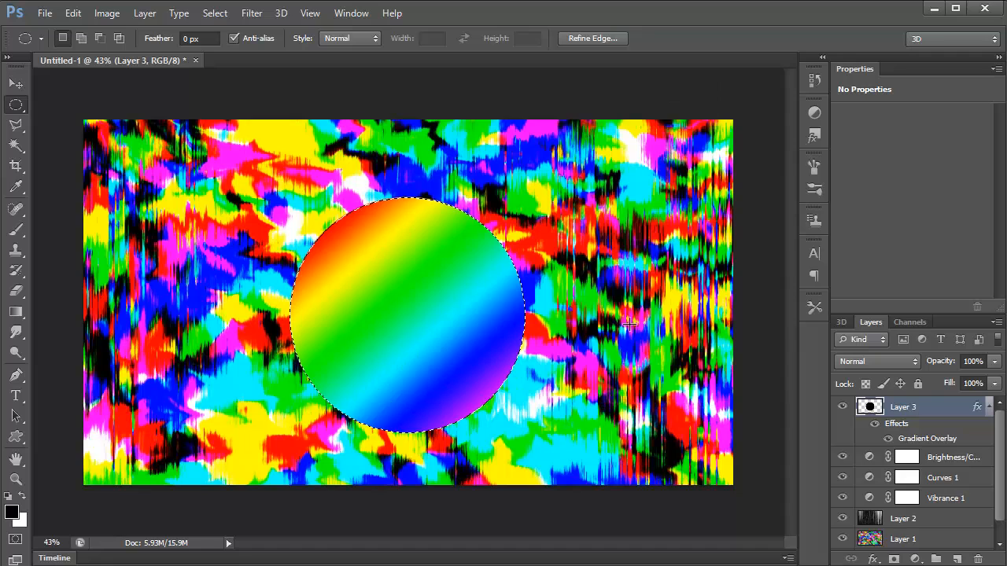
mouse_move(656, 370)
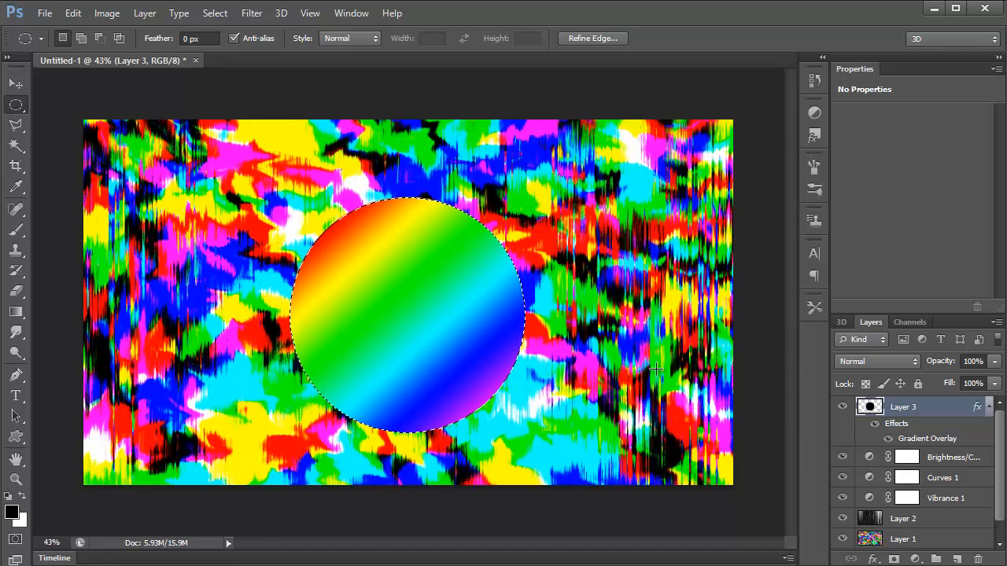
right_click(903, 407)
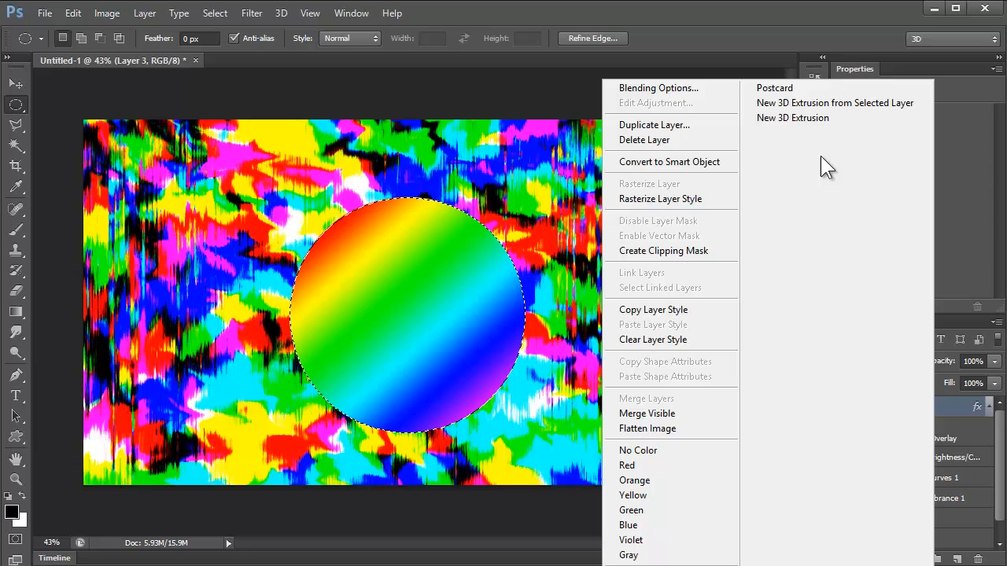
left_click(382, 110)
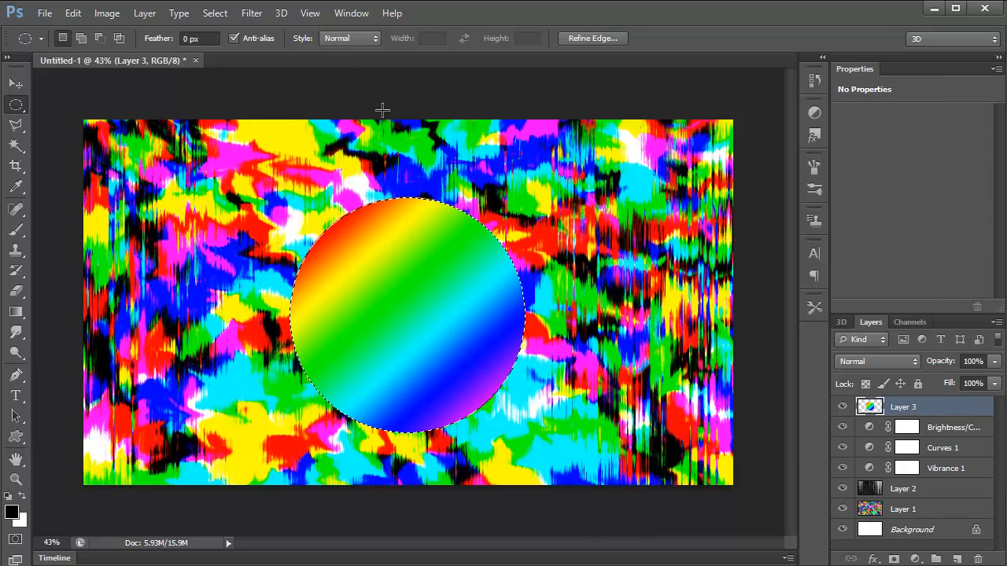
Step: Spherize the circle twice: a bulge at 100, then a pinch at -100
left_click(251, 13)
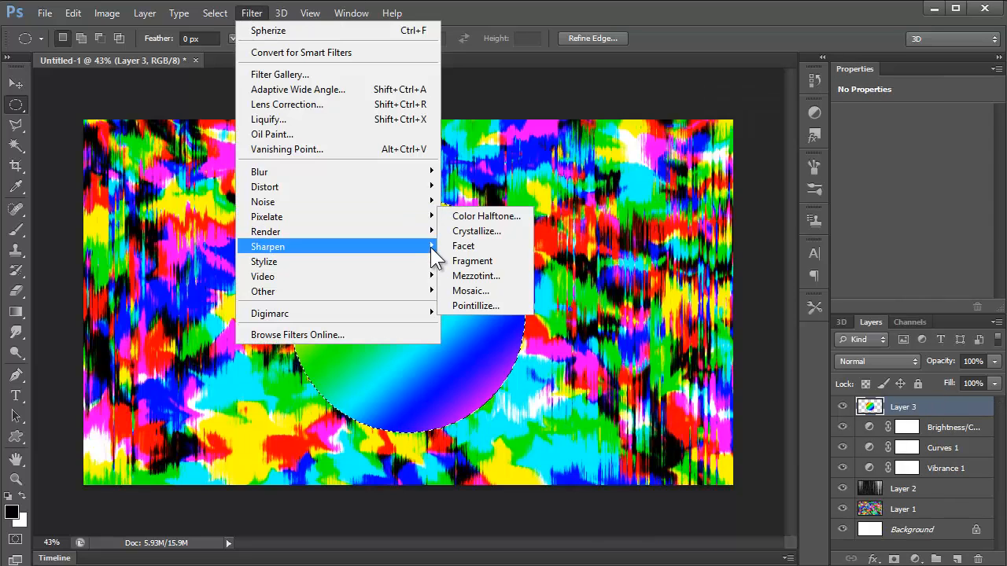
left_click(268, 30)
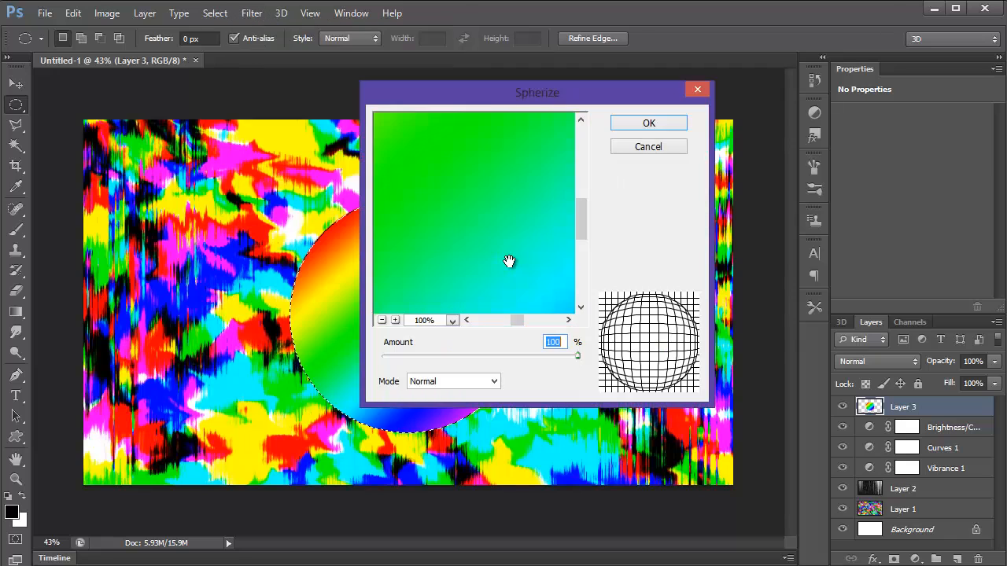
left_click(648, 122)
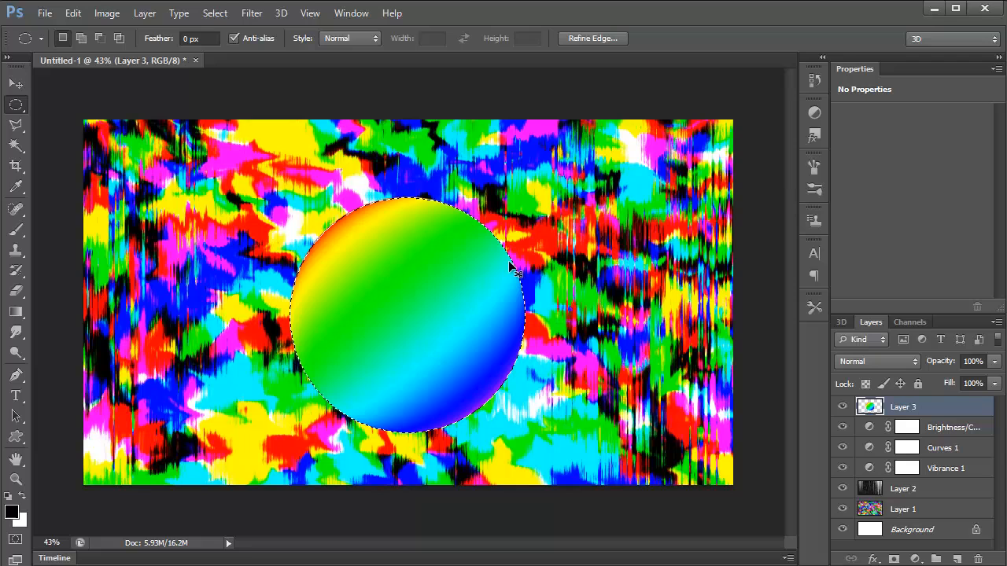
left_click(251, 12)
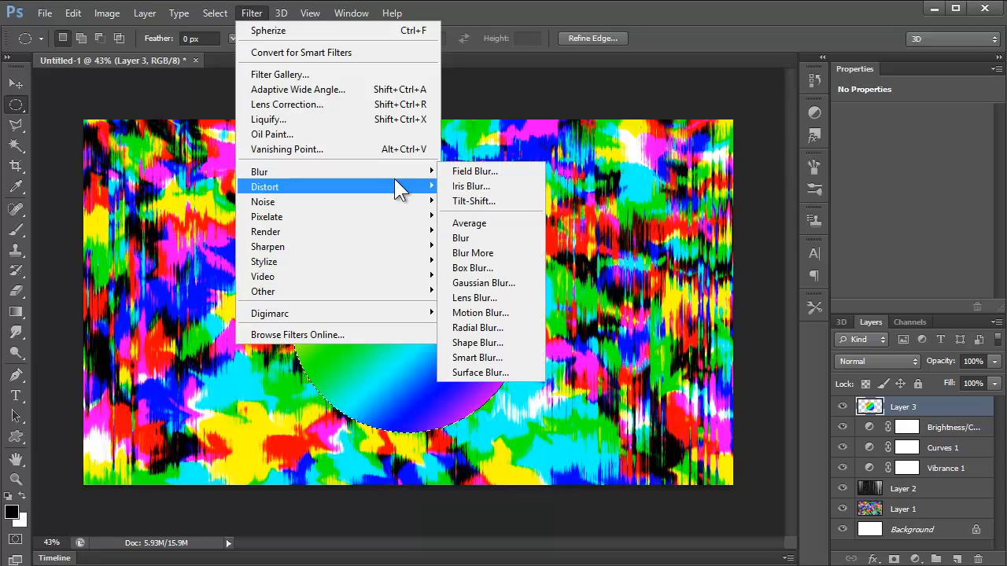
left_click(268, 30)
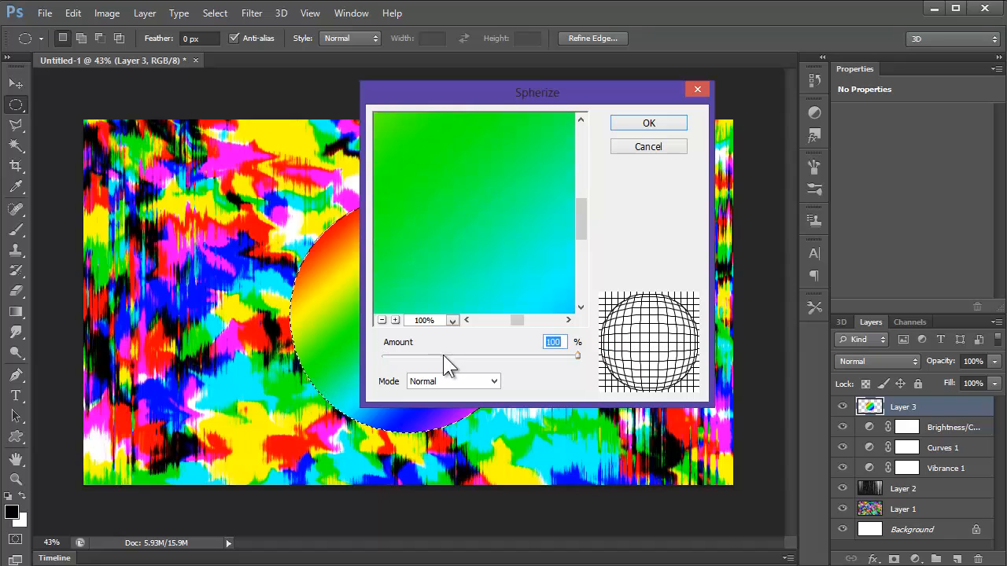
left_click_drag(449, 356, 383, 356)
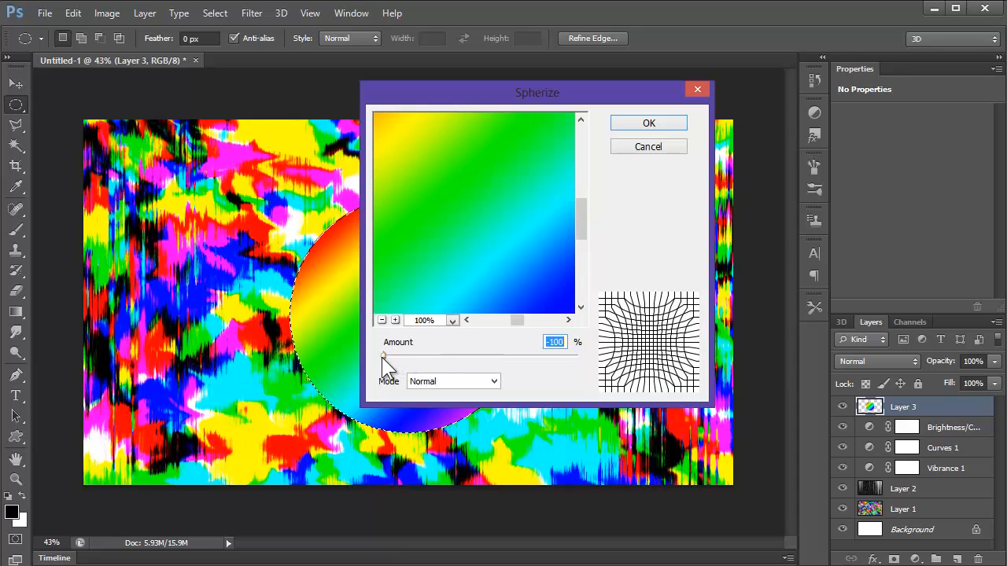
left_click(648, 123)
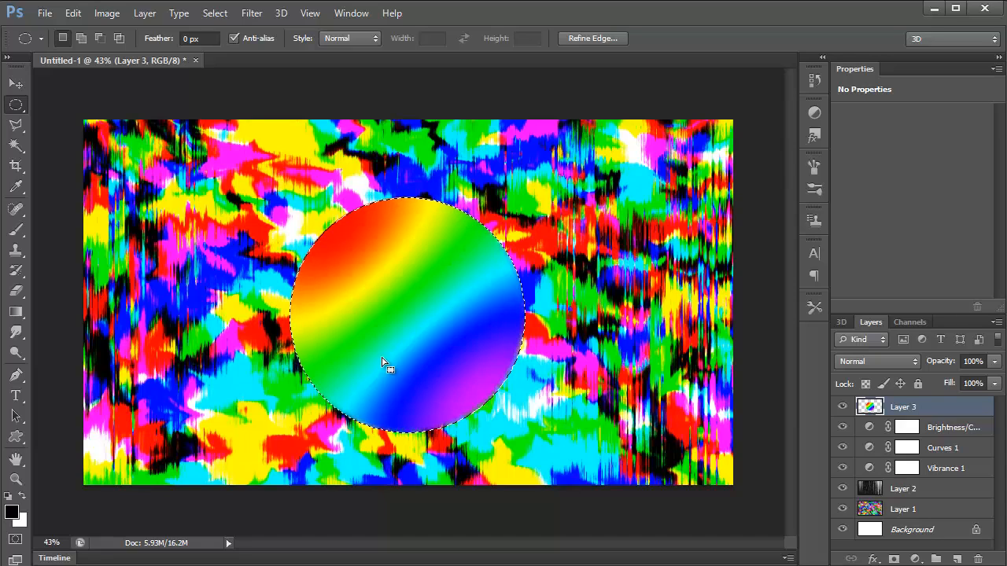
mouse_move(327, 374)
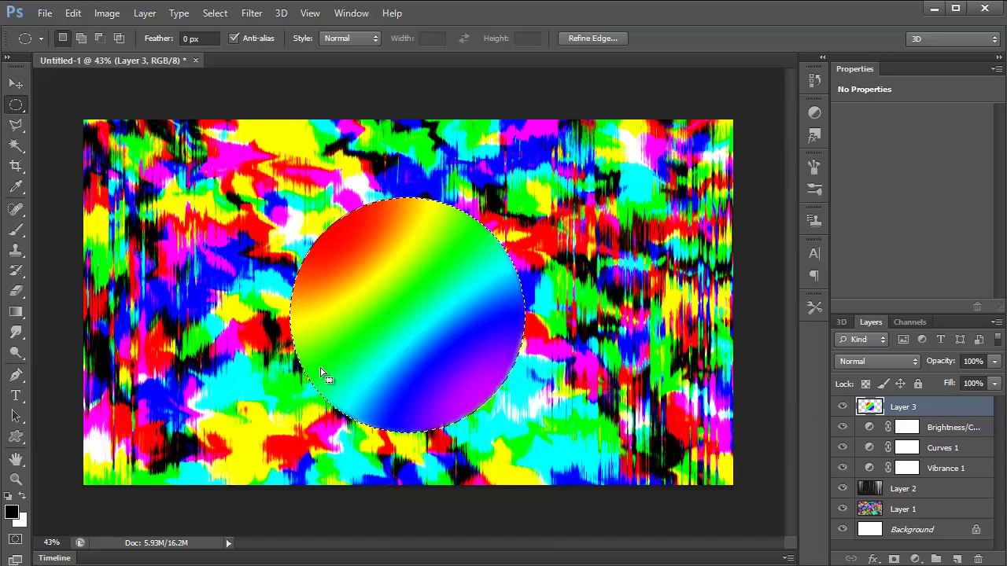
mouse_move(73, 221)
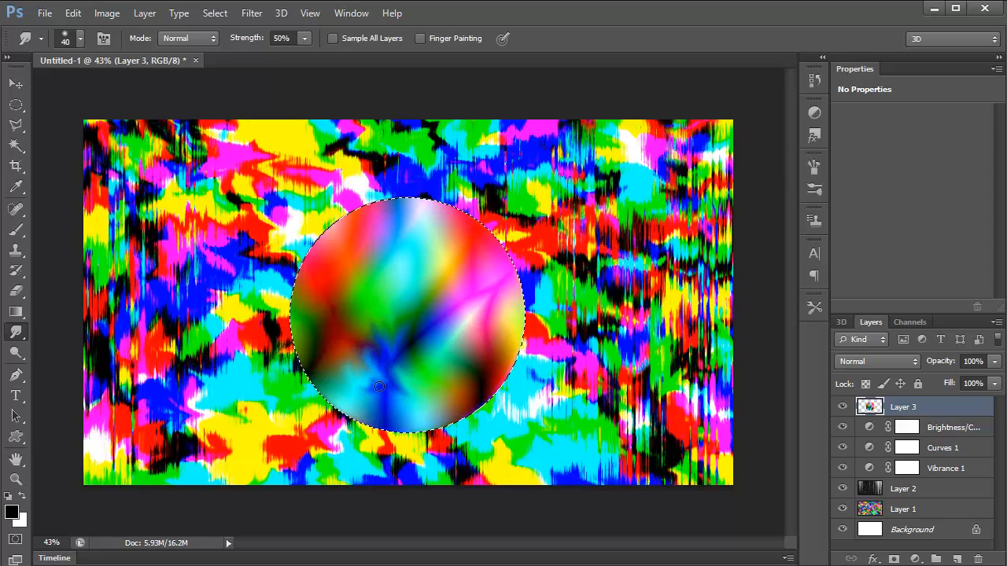
Step: Smear the circle's lower, top and upper-left colours into swirling streaks
left_click_drag(379, 386, 405, 267)
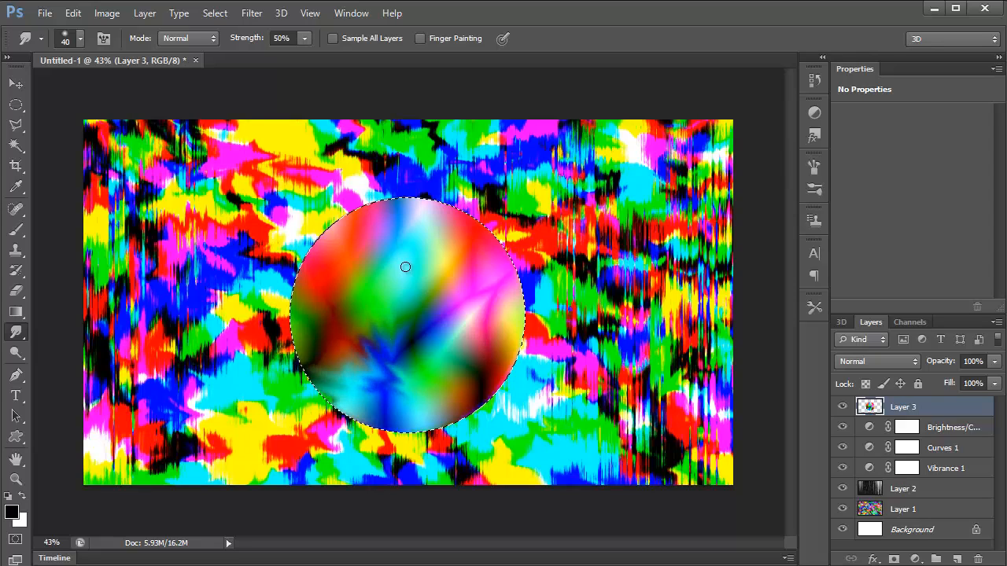
left_click_drag(405, 267, 421, 239)
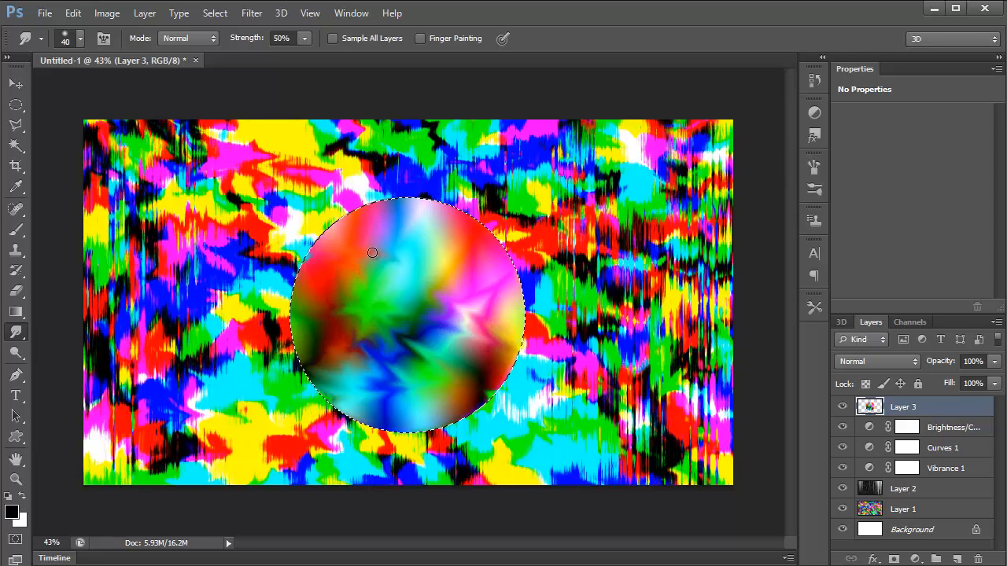
left_click_drag(373, 252, 293, 313)
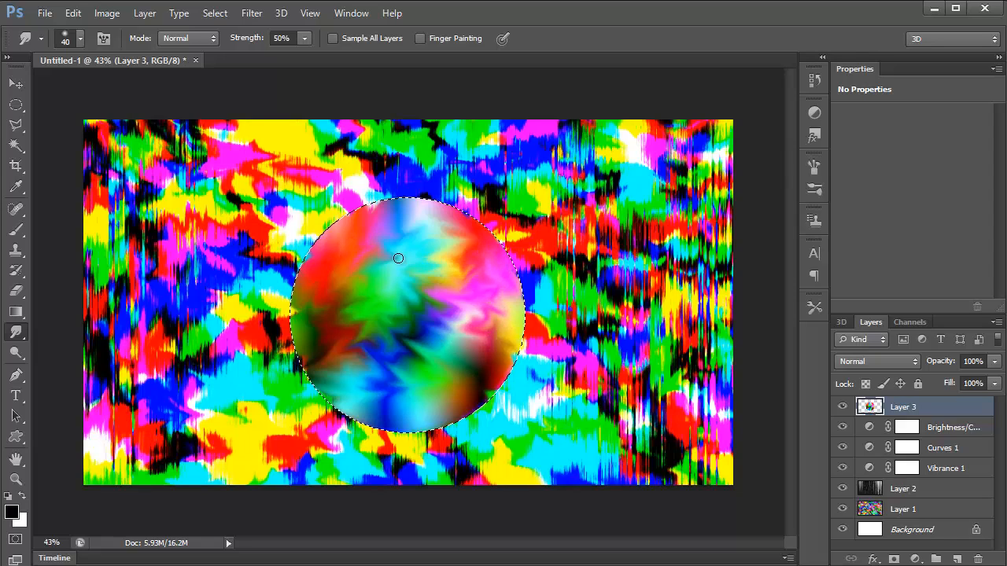
left_click_drag(398, 258, 444, 302)
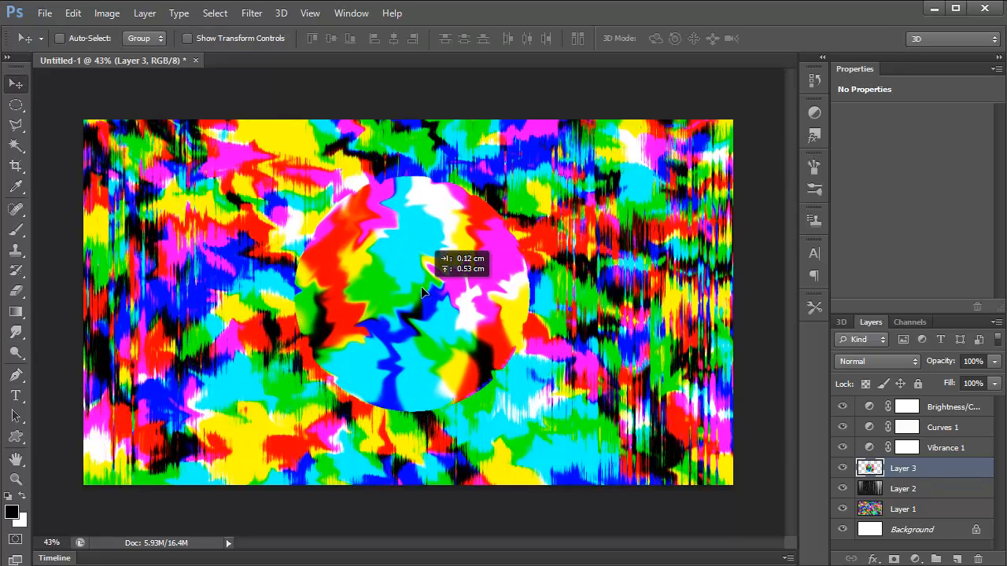
Step: Nudge the smudged circle slightly downward on the canvas
left_click_drag(425, 295, 370, 250)
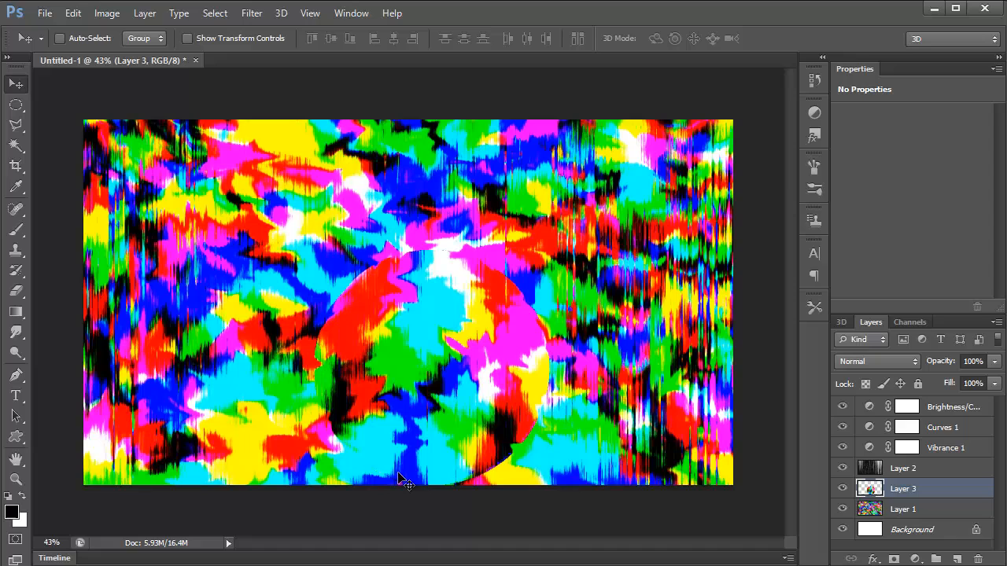
mouse_move(387, 444)
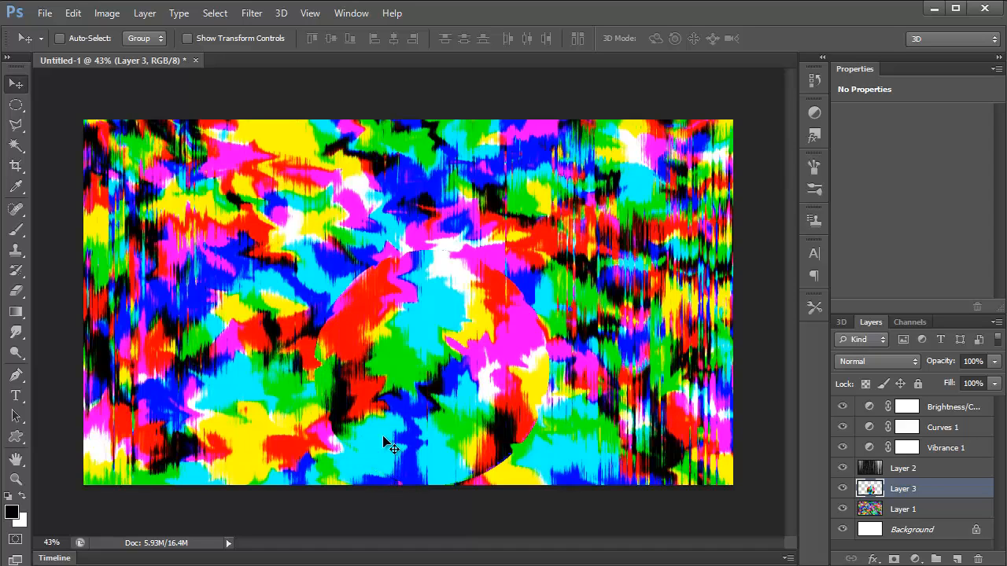
mouse_move(537, 303)
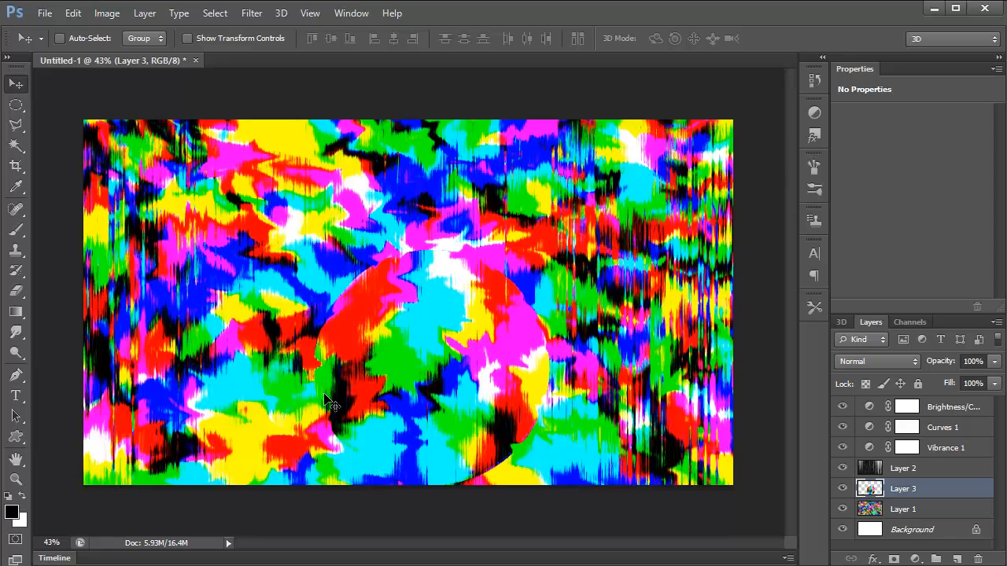
mouse_move(458, 327)
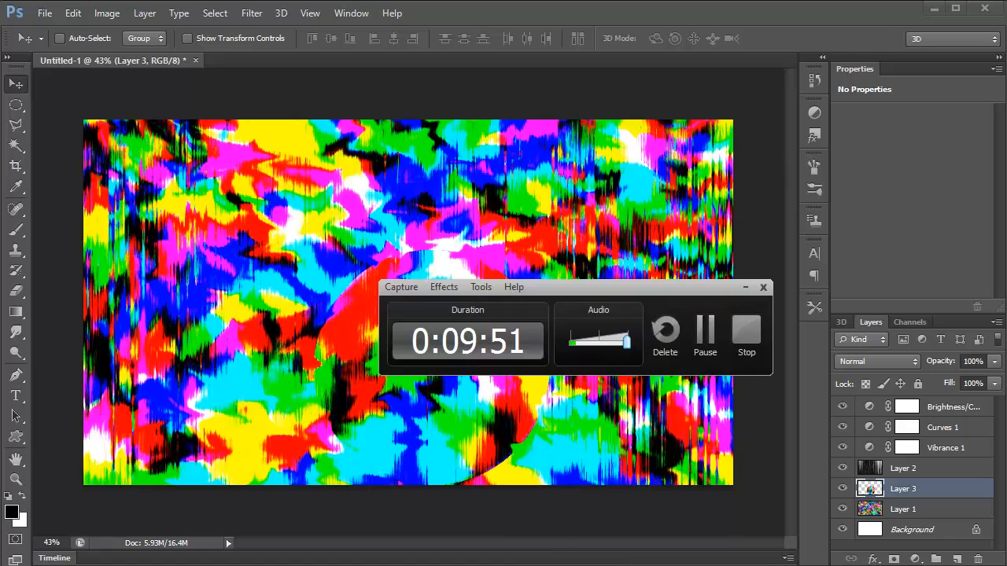
mouse_move(747, 328)
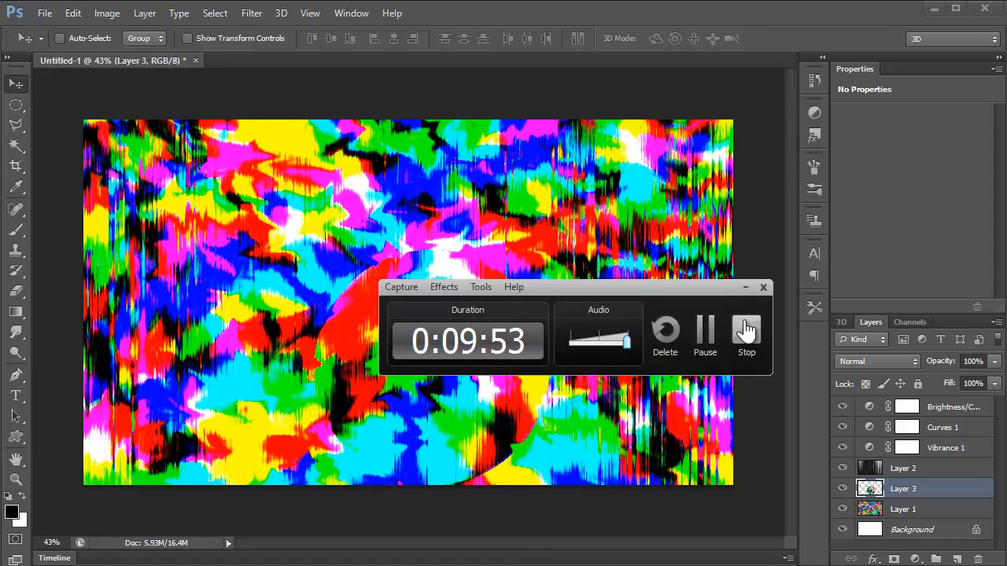